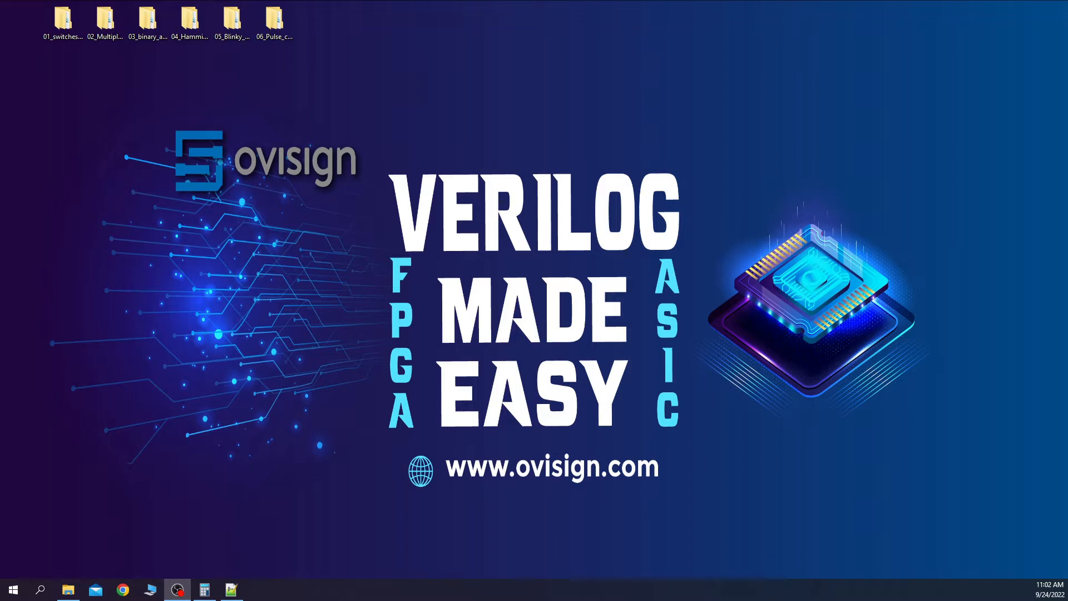
- Open the 06_Pulse_counter project folder and browse into its subfolders
click(274, 19)
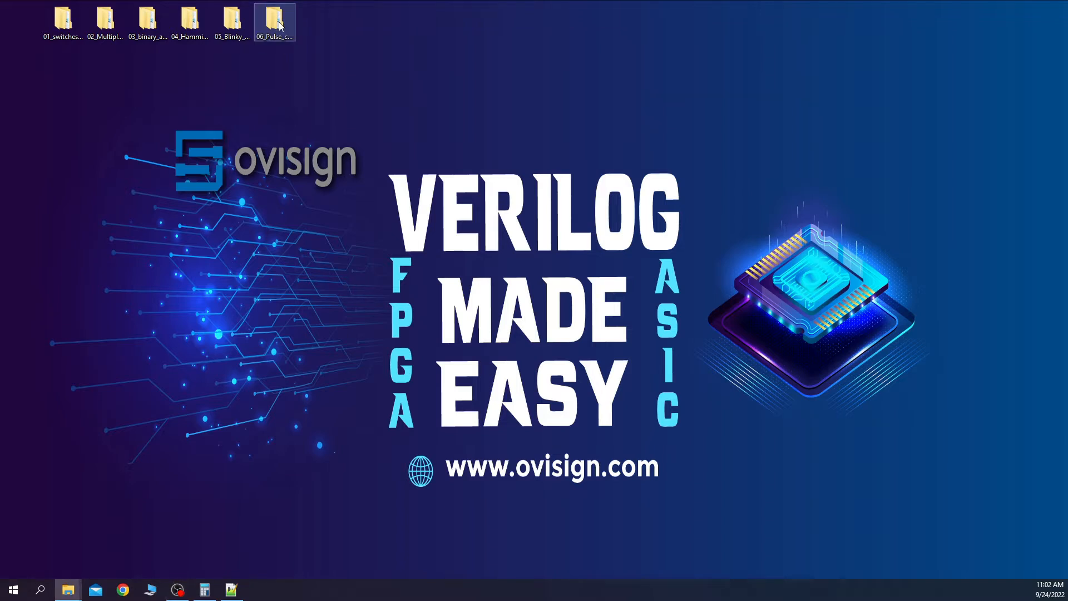
double_click(274, 19)
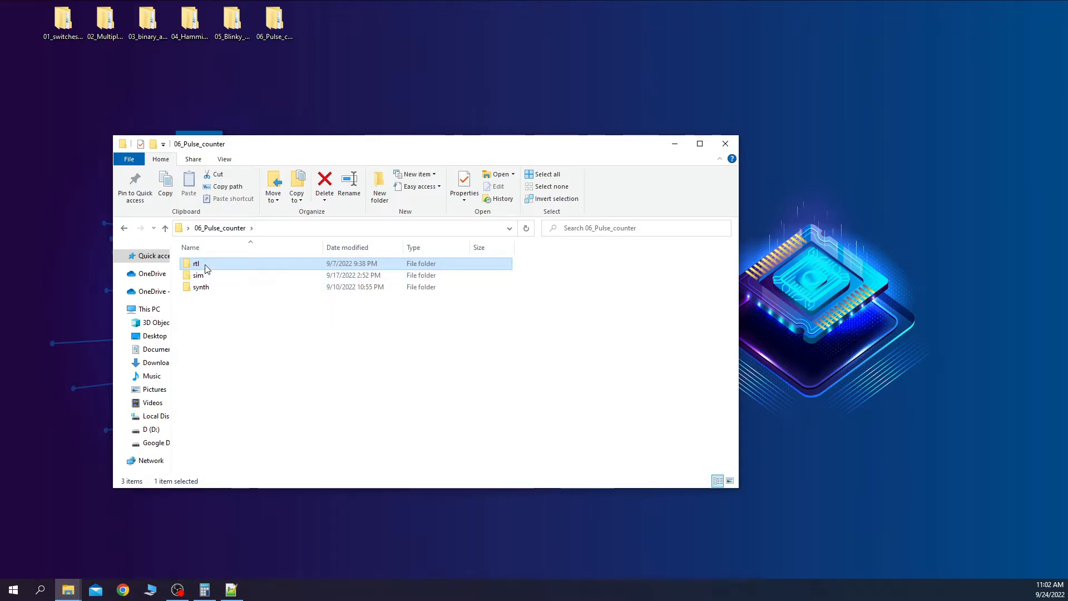
double_click(196, 262)
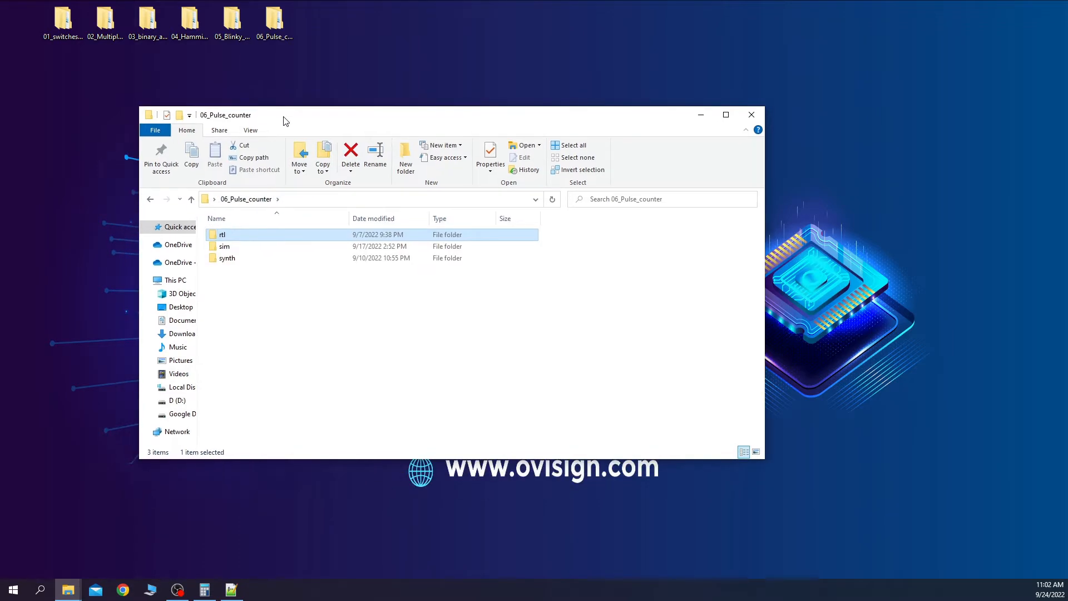
- Start the New Project Wizard with synth as working directory and project as the name
click(227, 258)
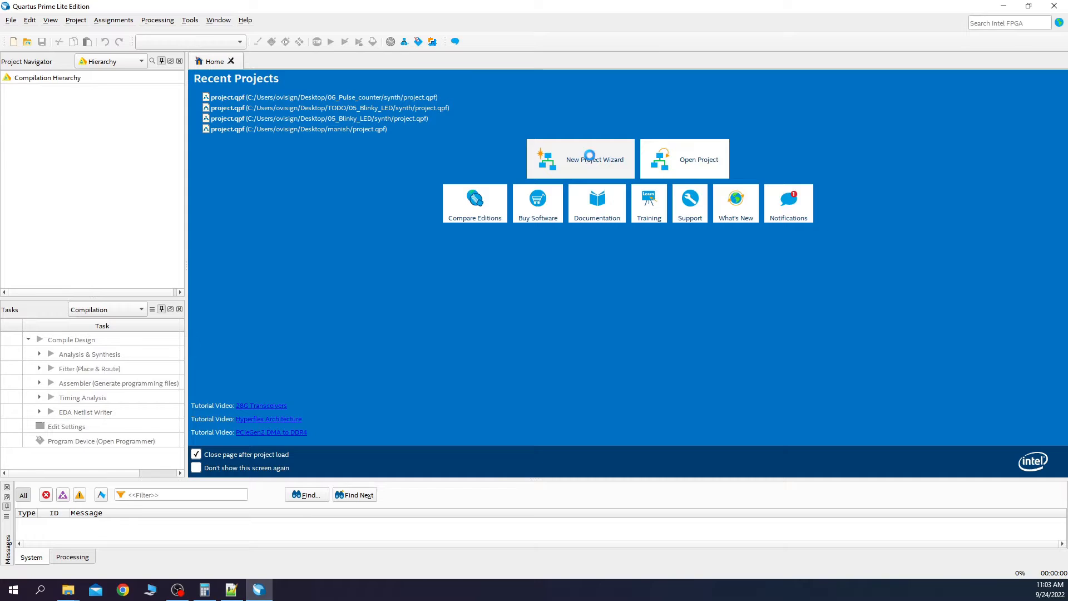
click(580, 158)
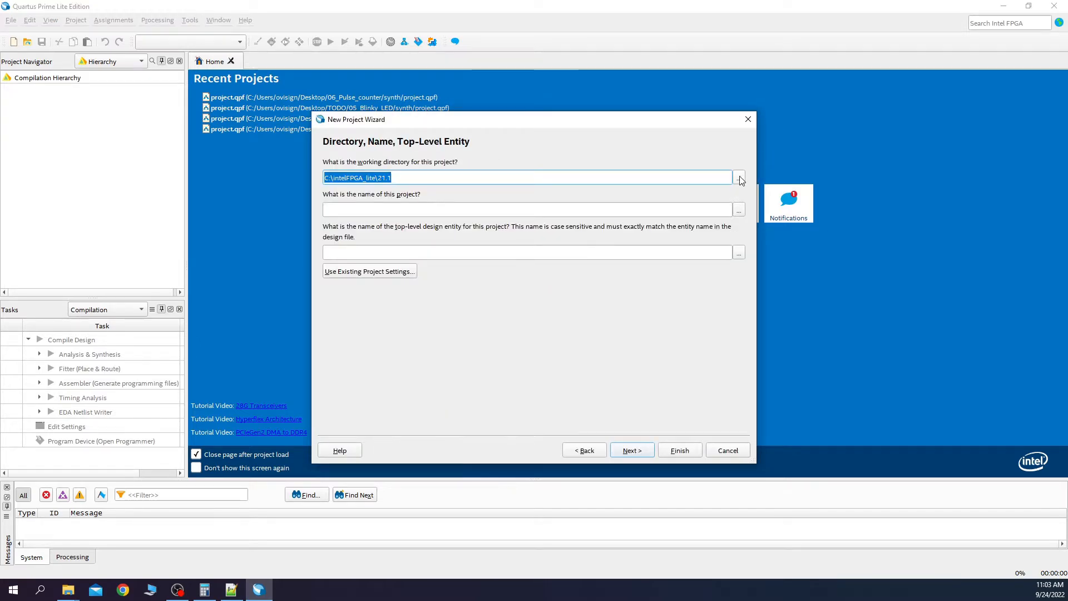
click(739, 178)
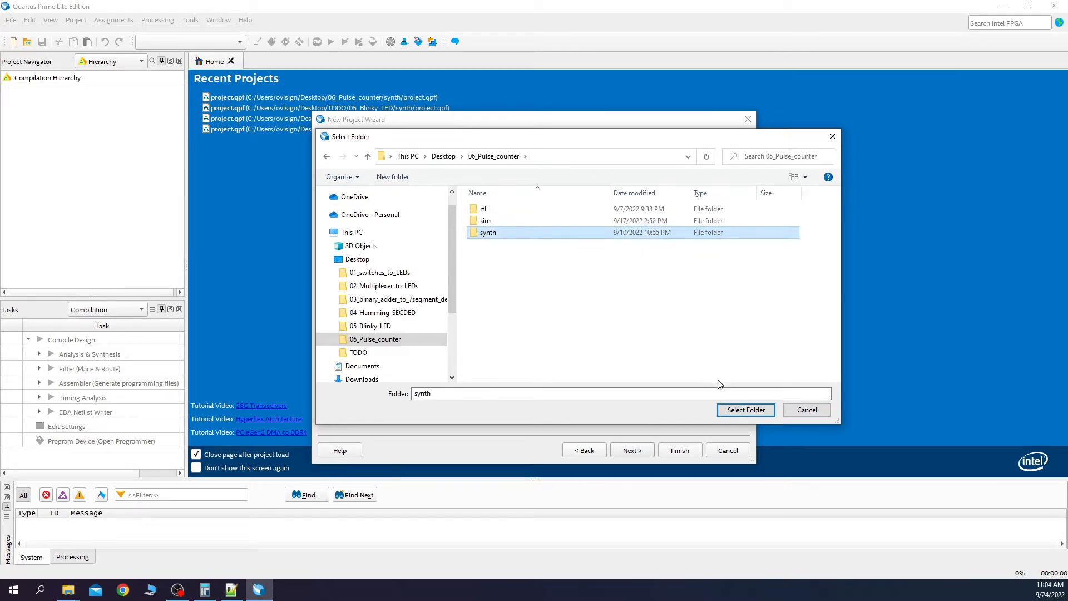
click(746, 409)
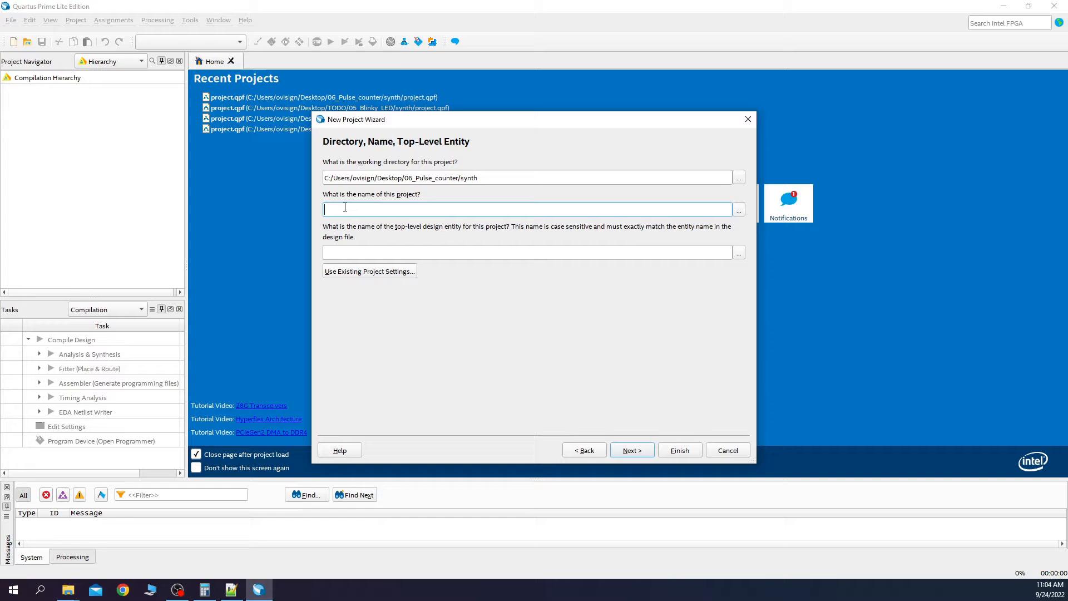
text(projec)
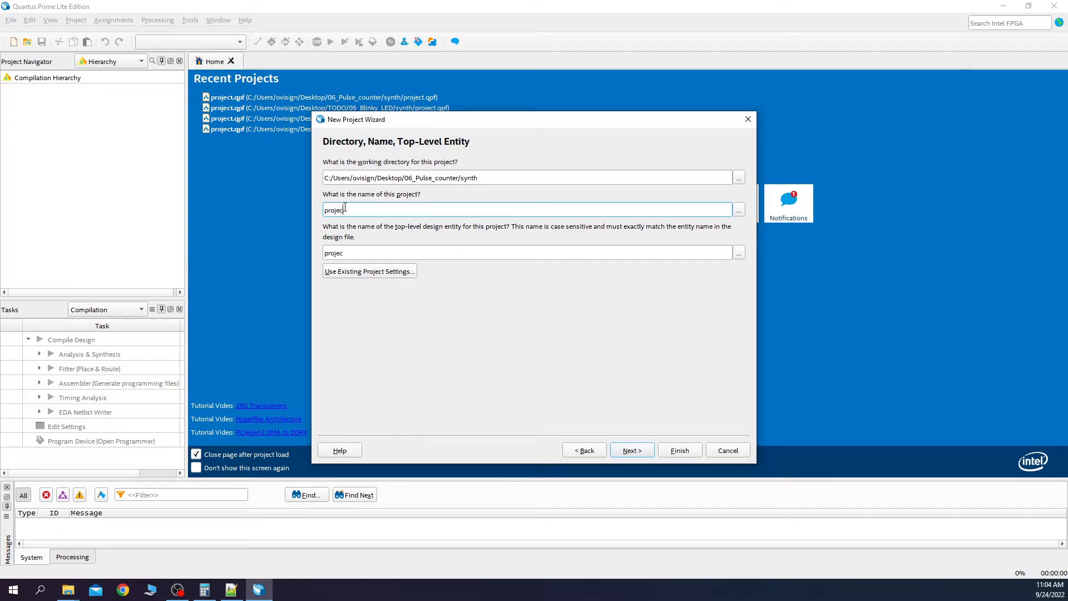
click(630, 450)
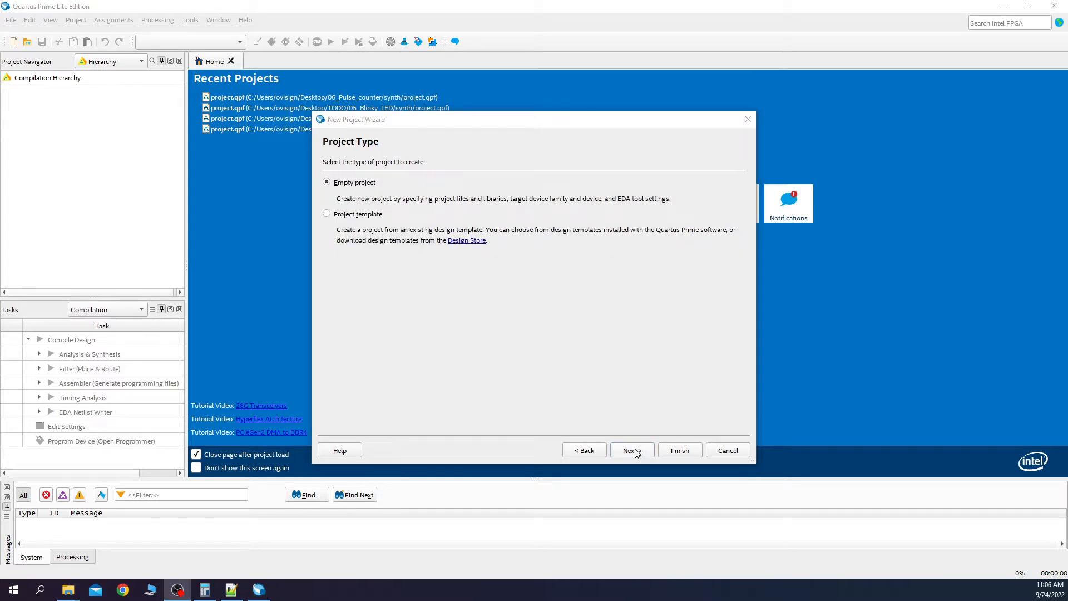
click(630, 450)
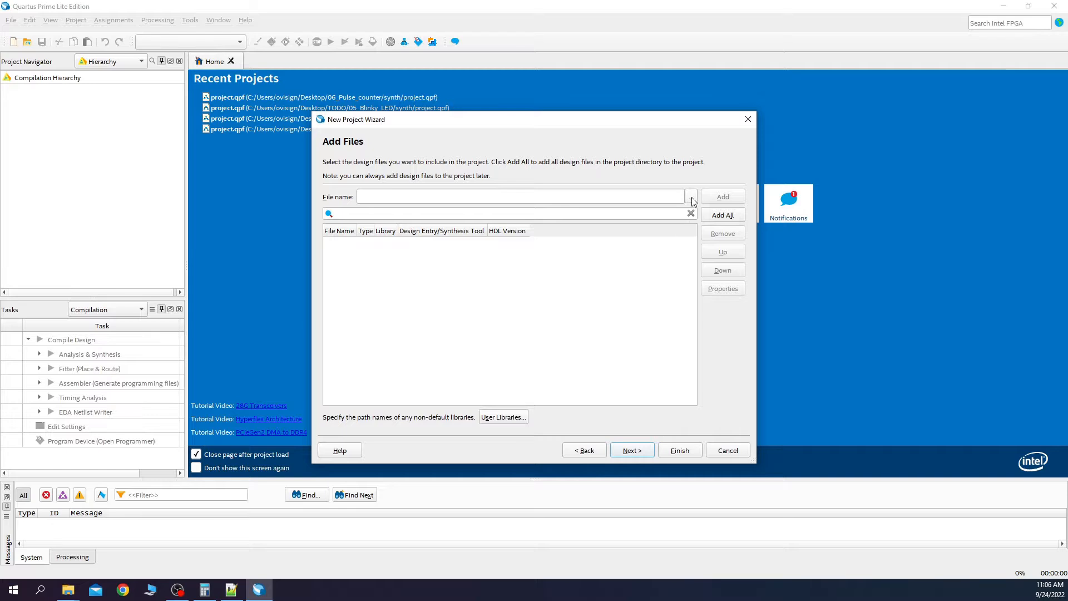
- Add pulse_counter, debouncer and hex_7seg_decoder Verilog files from rtl to the project
click(690, 196)
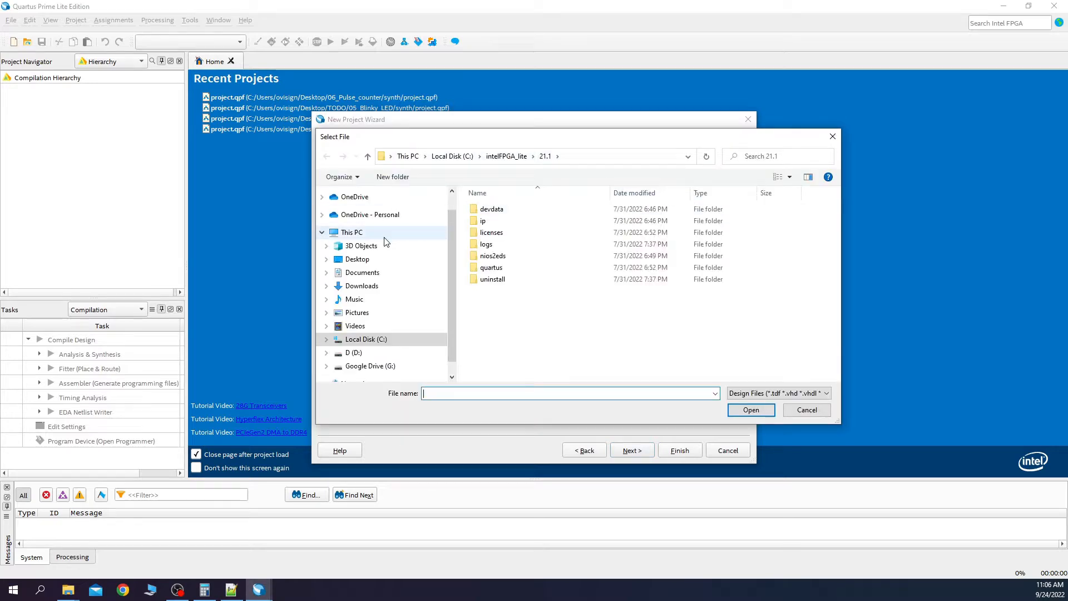
click(357, 259)
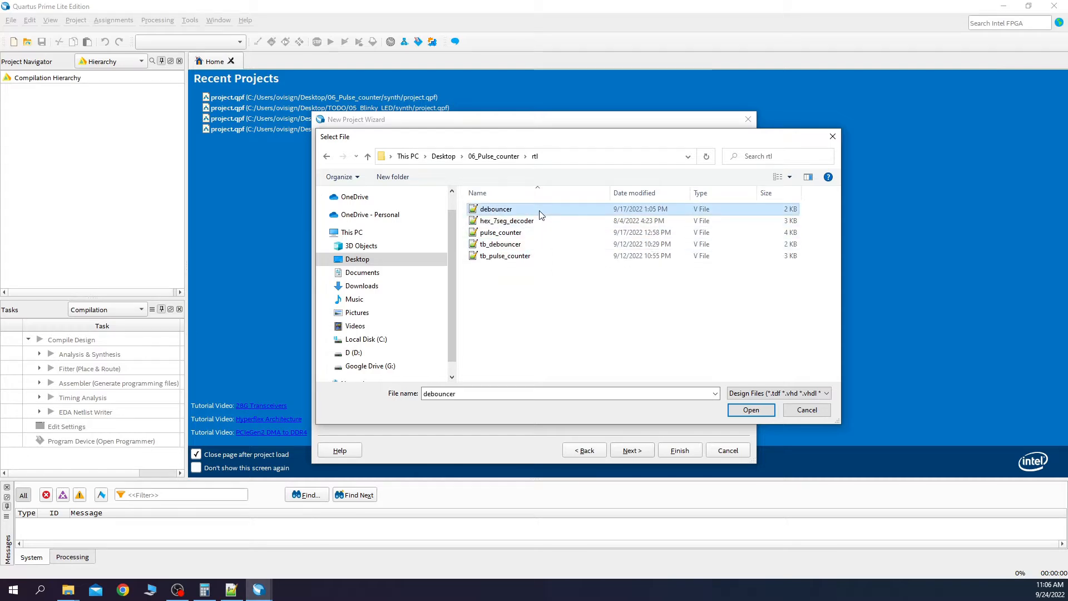
click(501, 233)
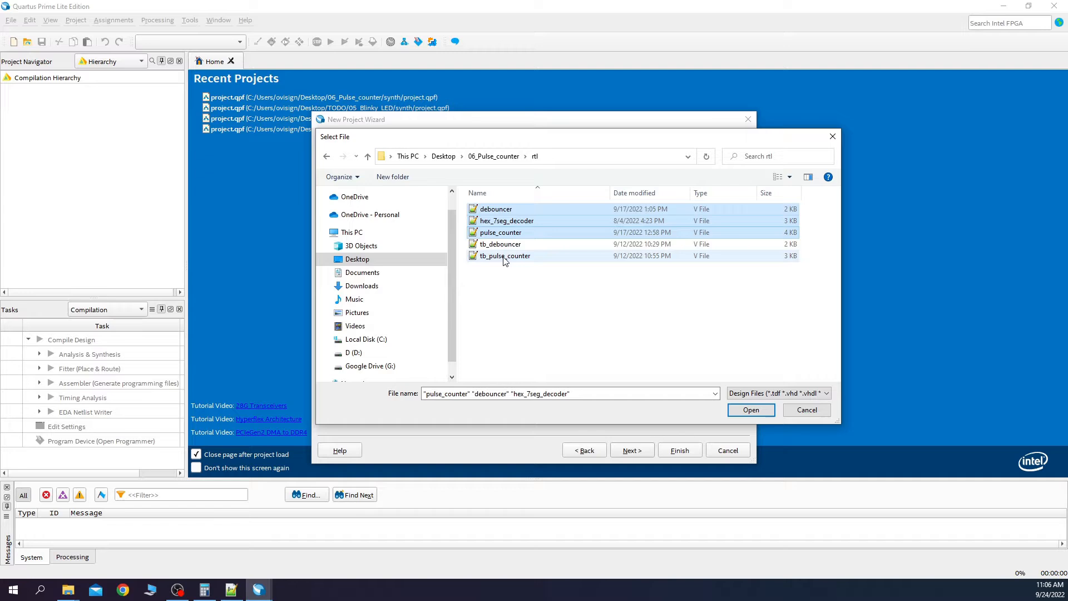
click(750, 409)
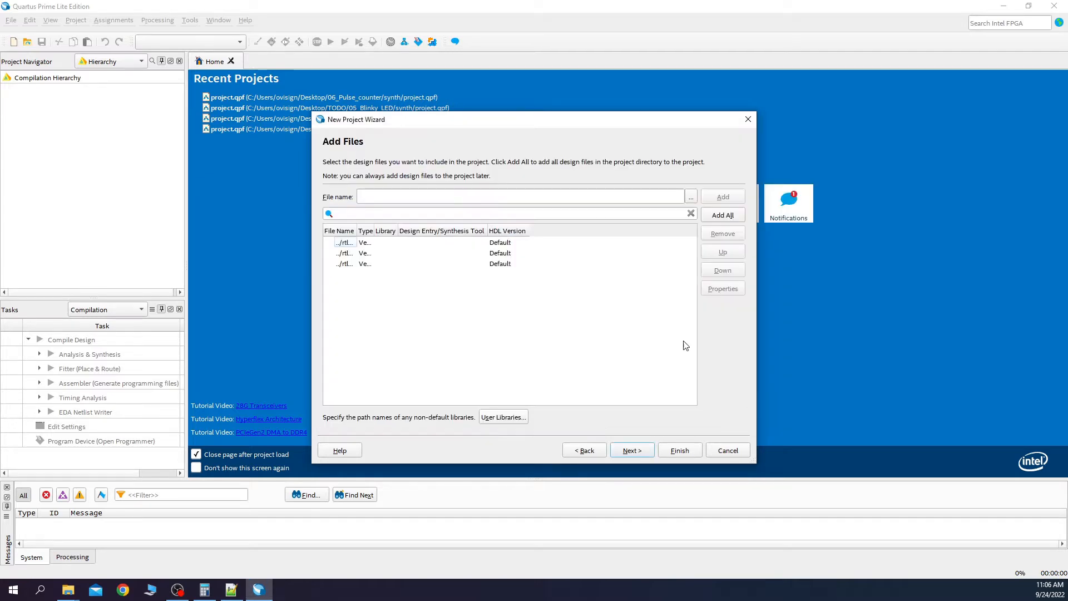
click(630, 449)
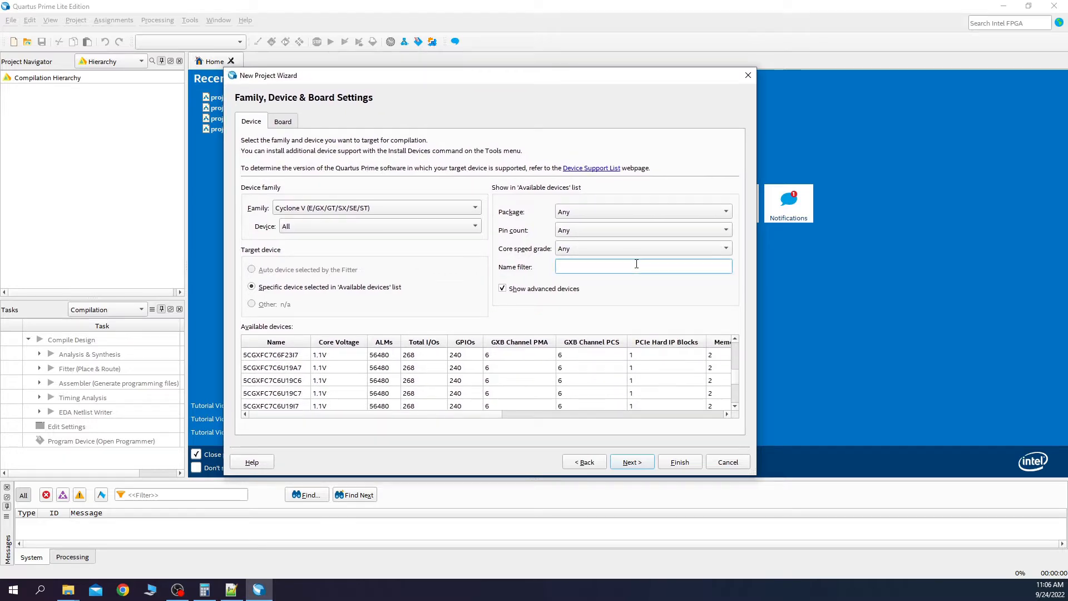
- Choose the Cyclone V 5CSEMA5F31C6 device and finish creating the project
text(5CSEMA5F)
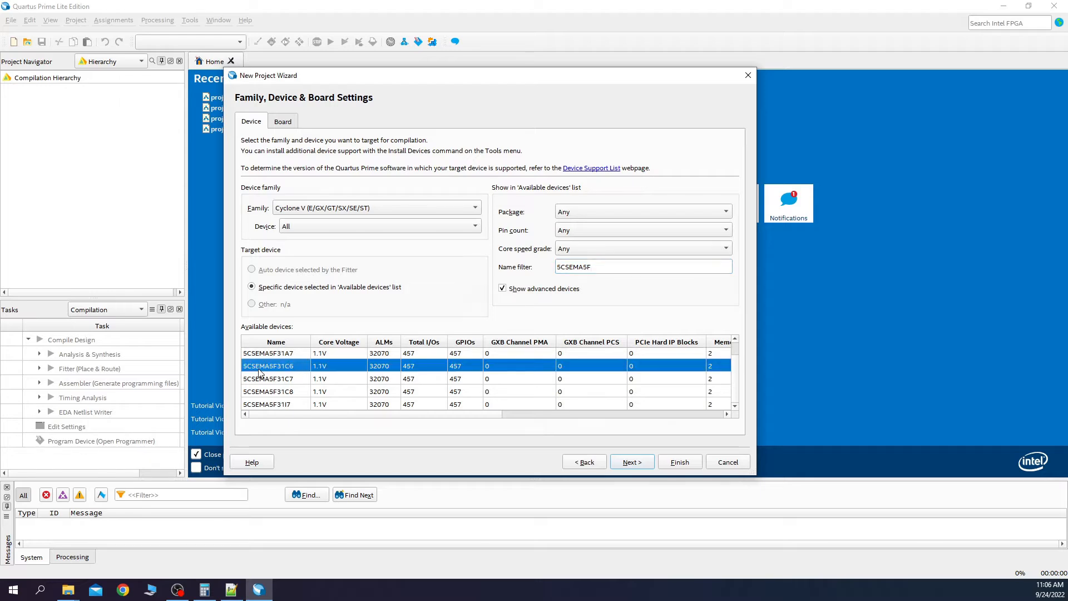
mouse_move(288, 367)
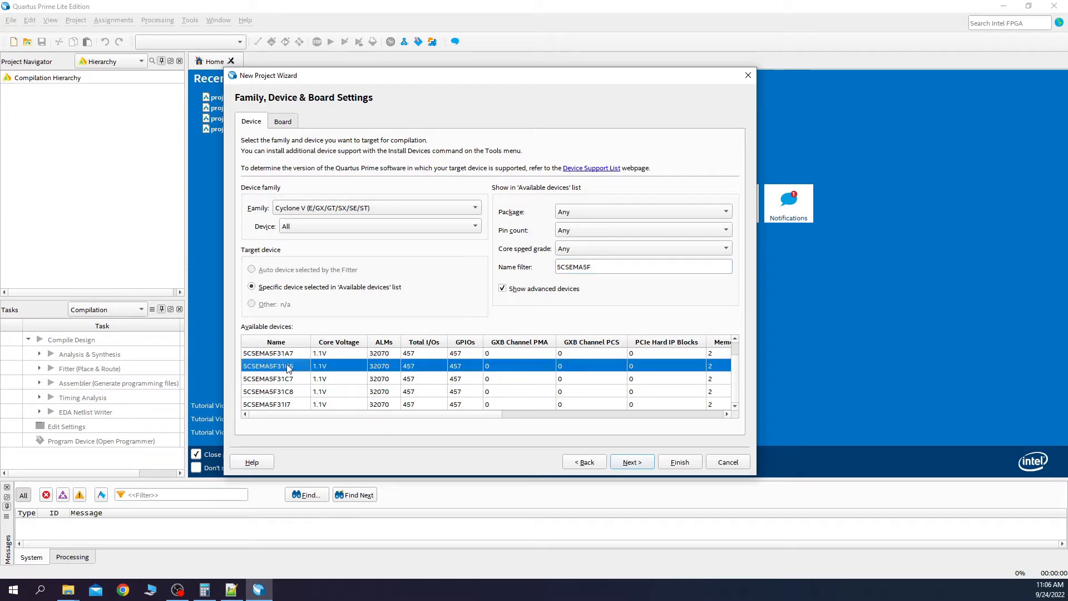
click(630, 462)
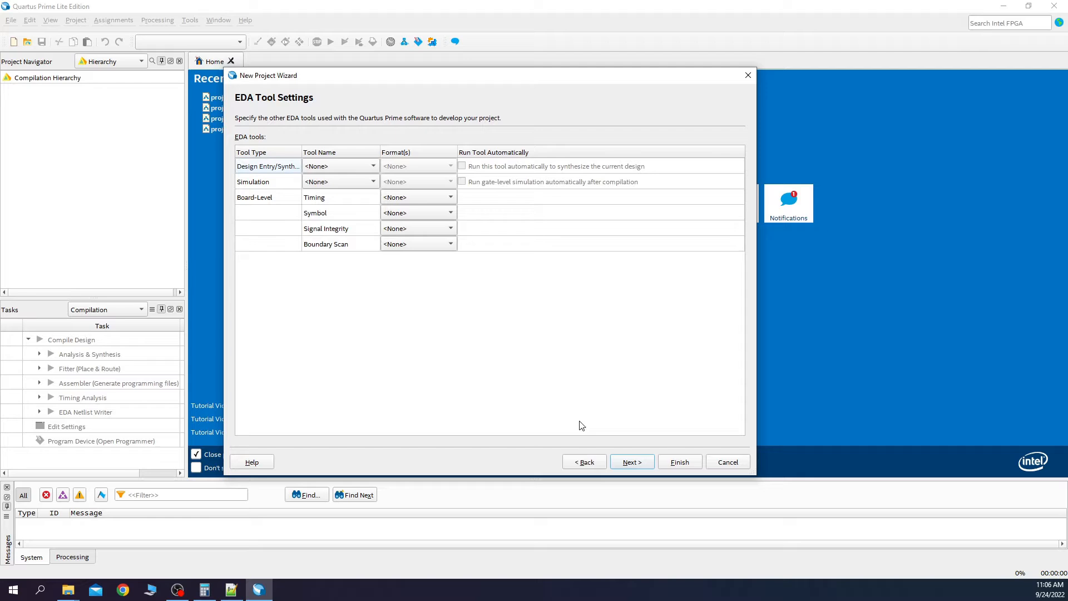
click(631, 462)
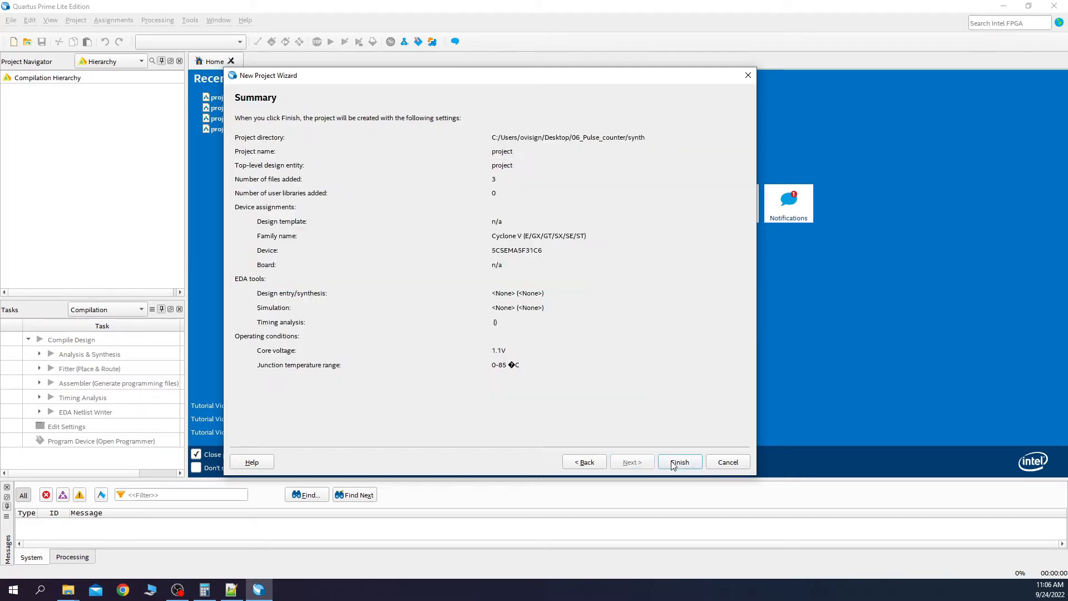
click(679, 462)
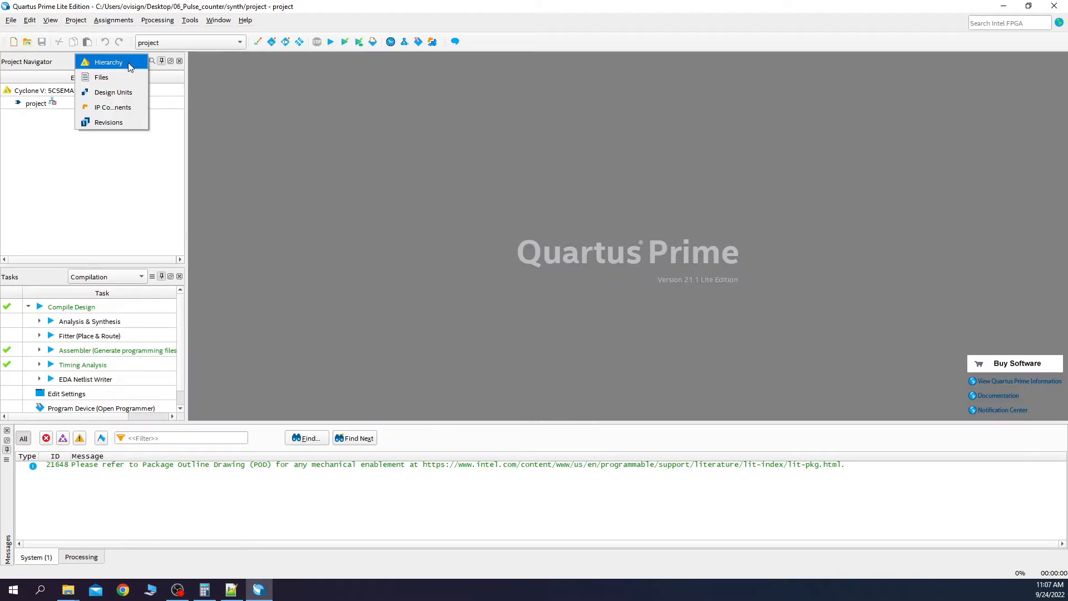
- Set pulse_counter.v as top-level entity, compile, and review the warning messages
click(101, 76)
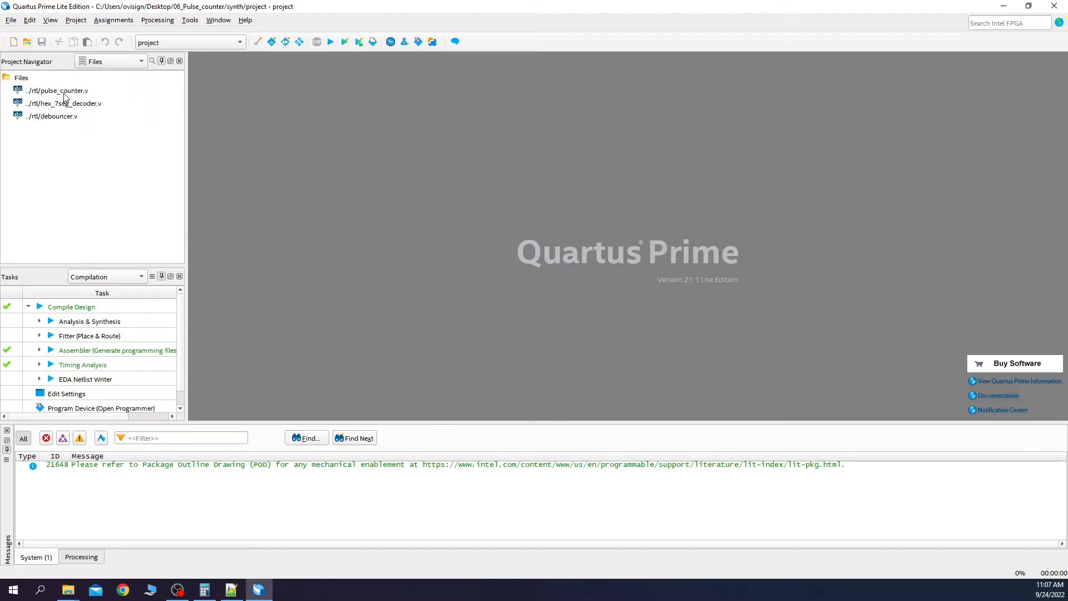
click(57, 90)
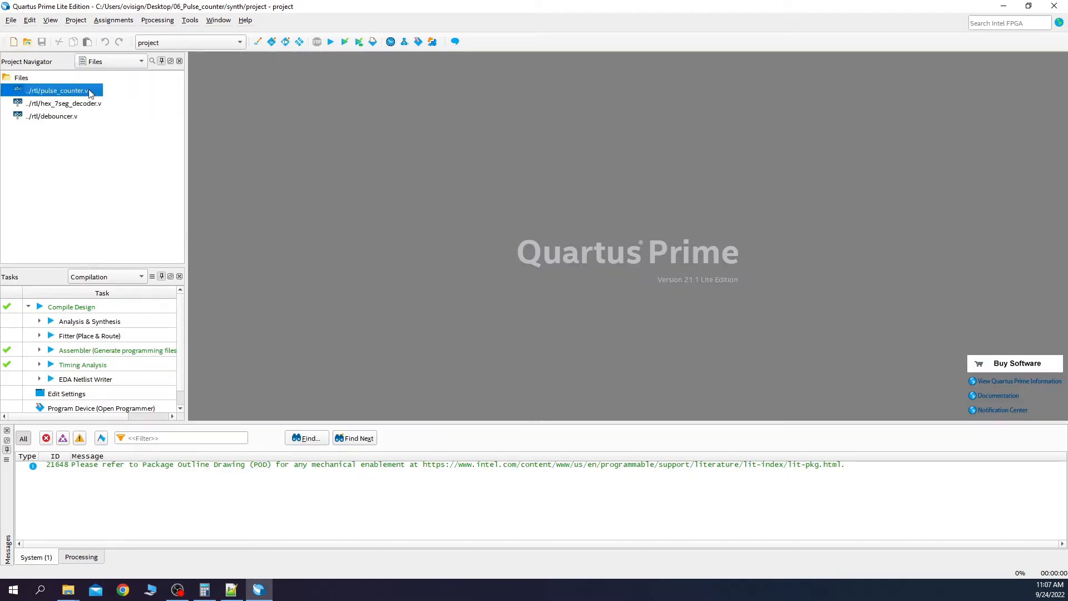
right_click(54, 91)
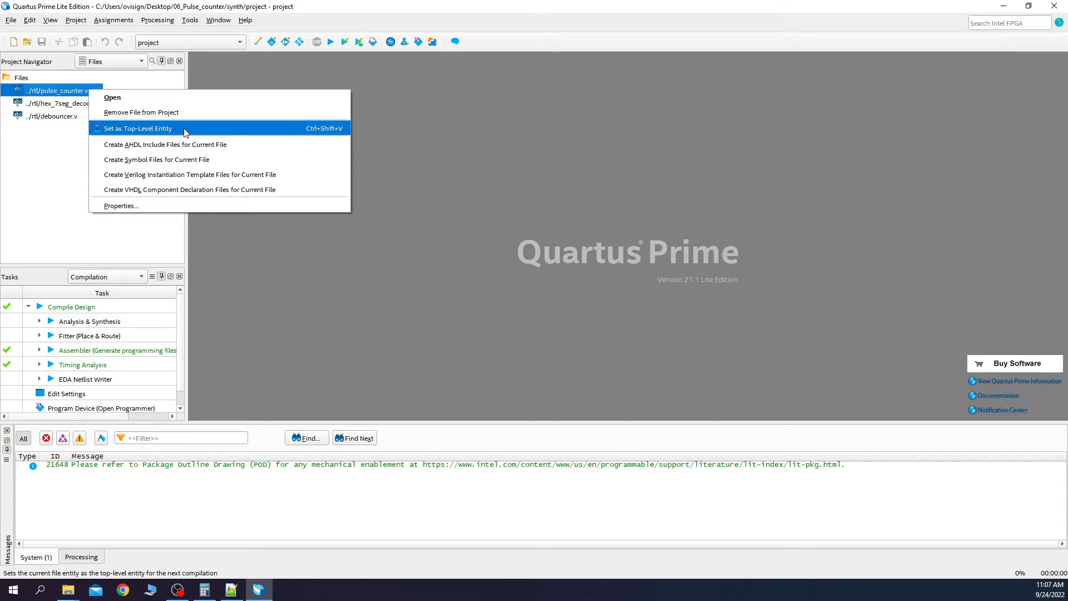
click(136, 128)
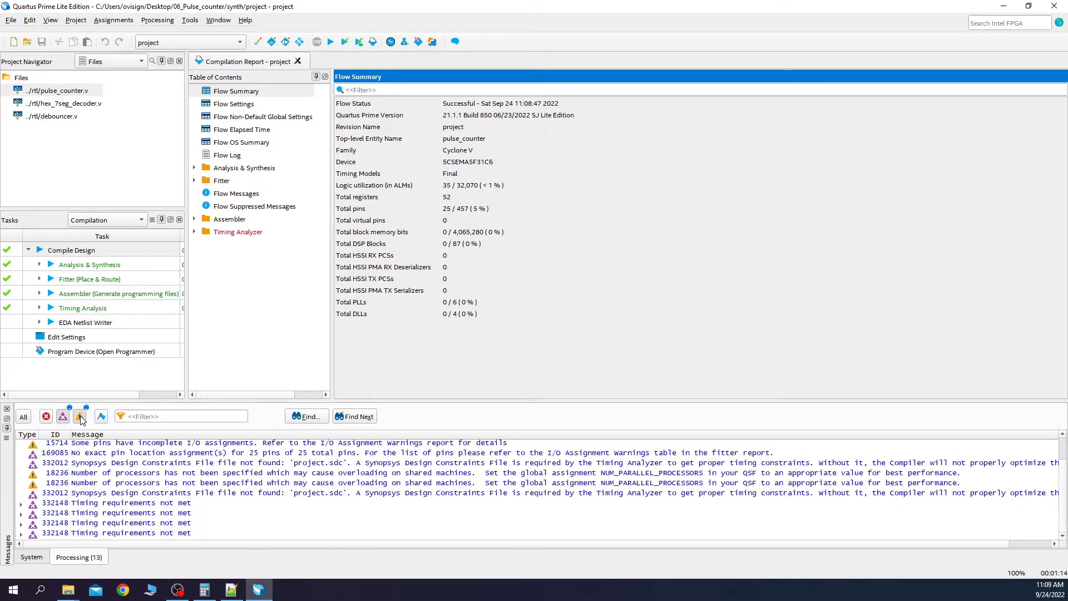
click(409, 463)
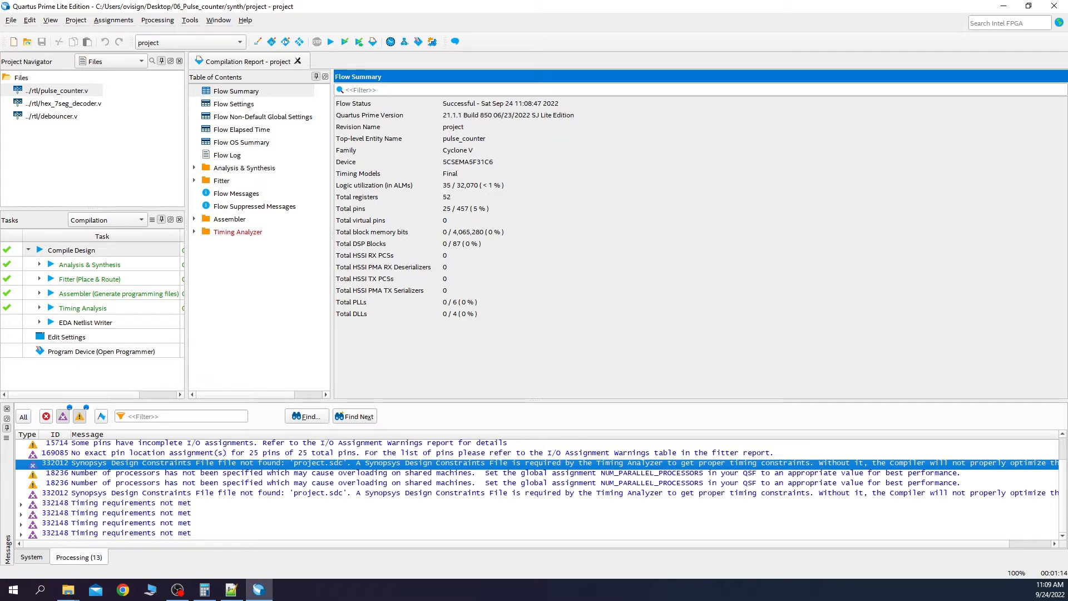
- In Timing Analyzer, define a 20 ns create_clock on clk and save it as project.sdc in the project
click(190, 20)
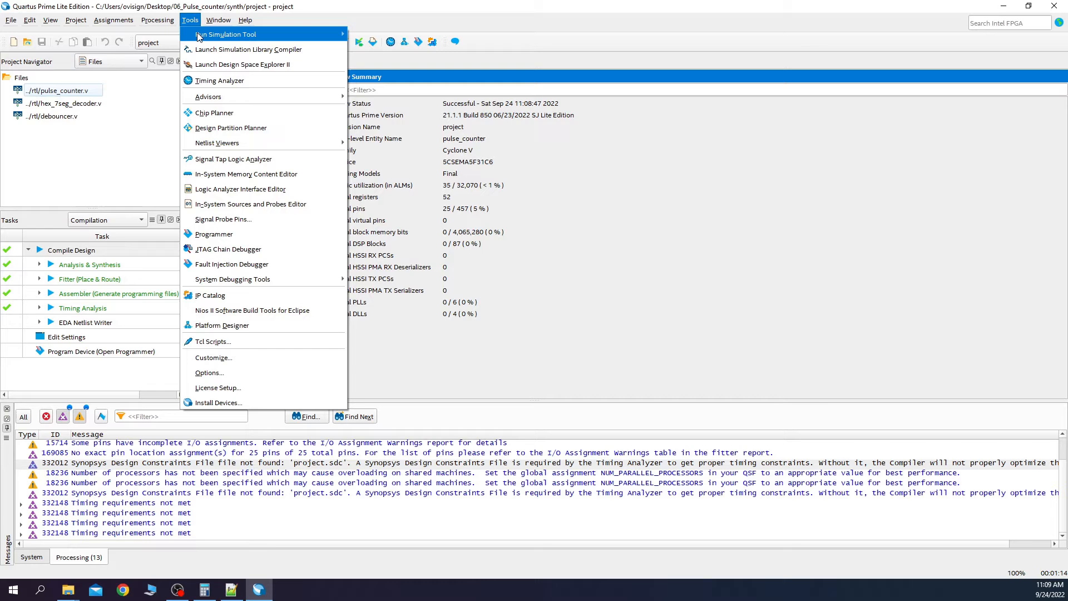
click(219, 80)
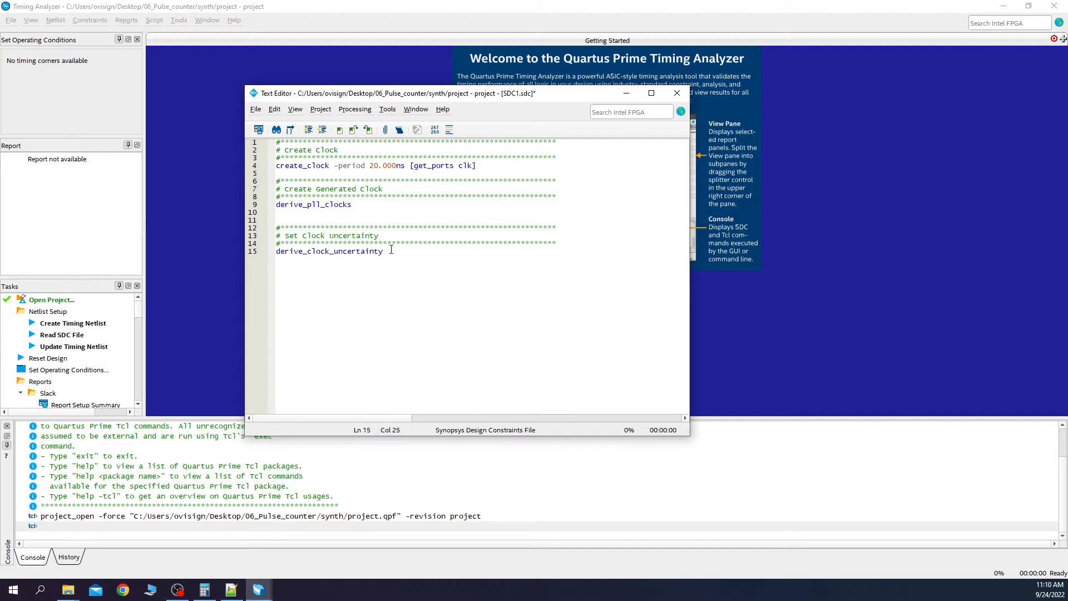
mouse_move(423, 193)
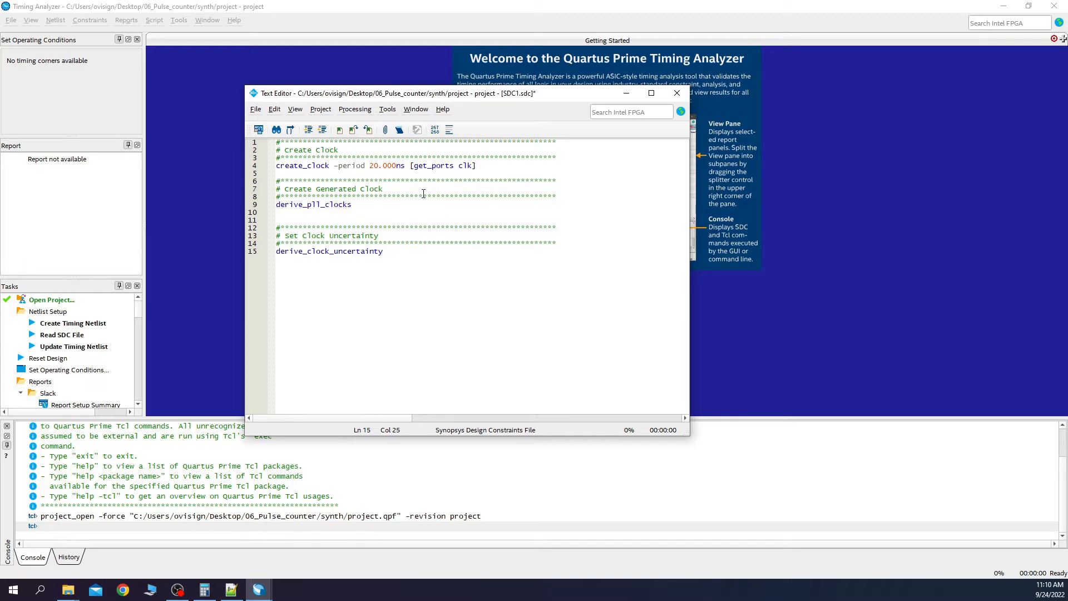
double_click(386, 166)
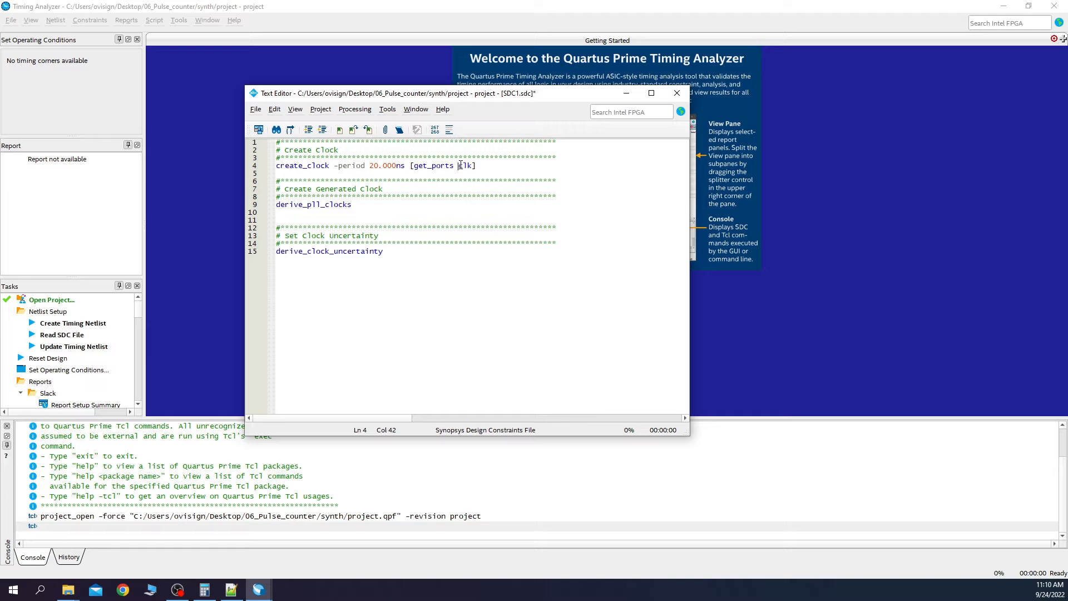
click(445, 261)
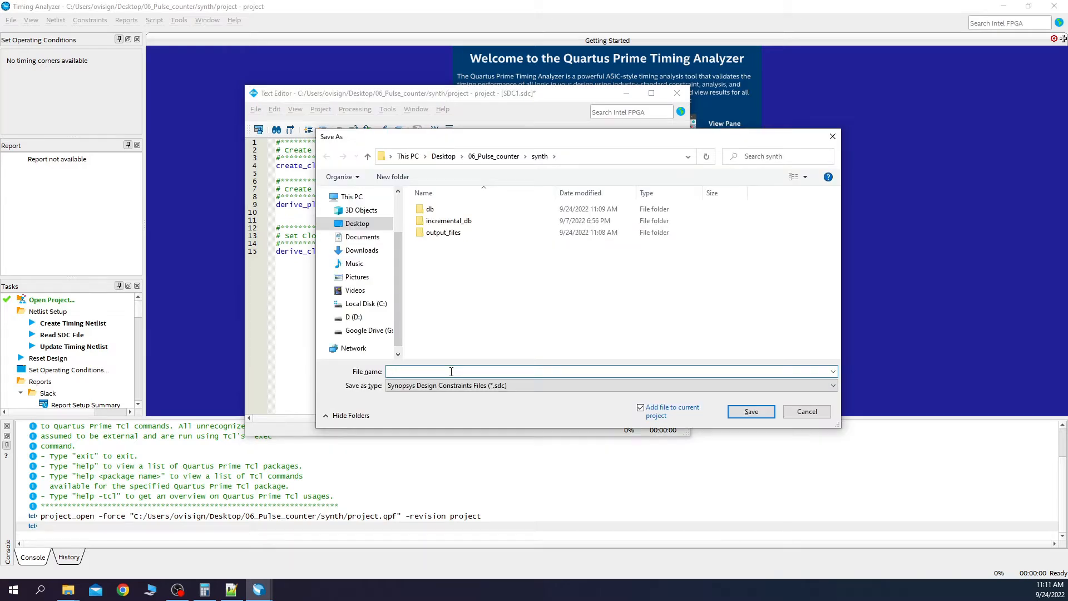
text(project)
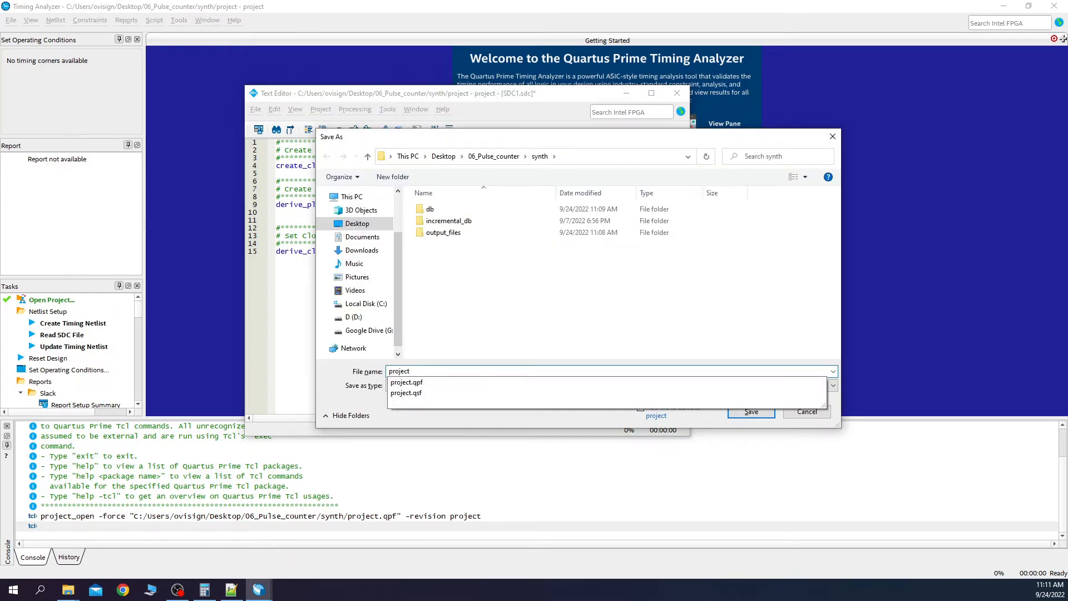
click(406, 381)
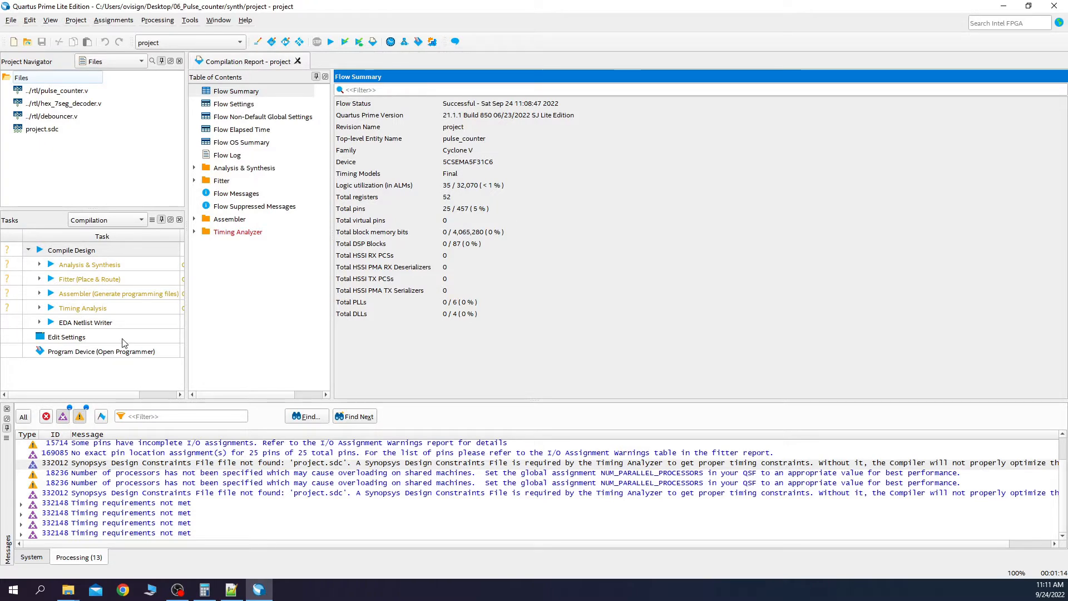
mouse_move(64, 74)
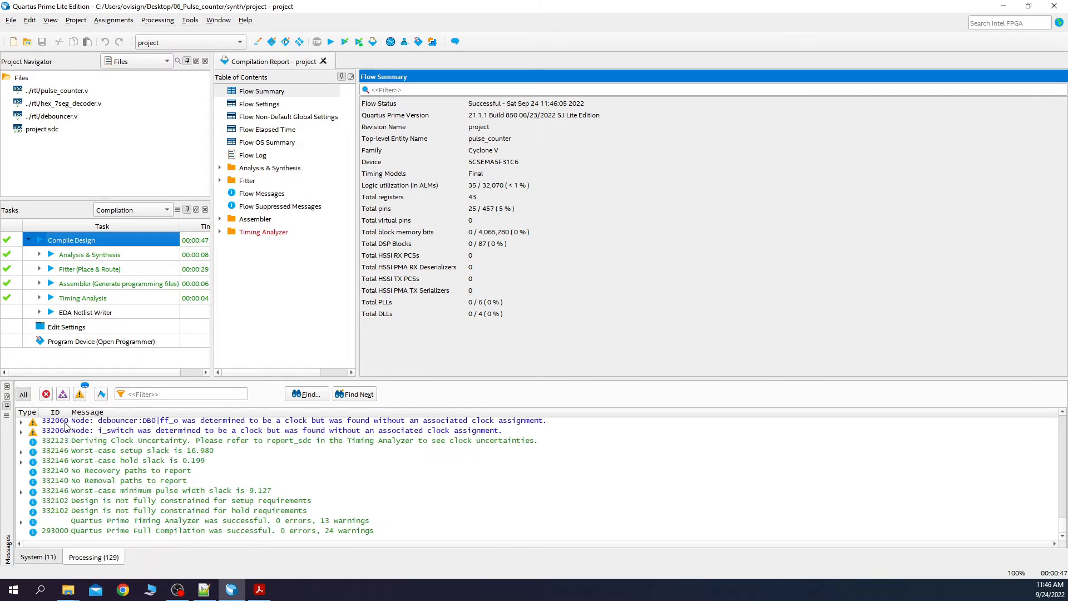
mouse_move(63, 394)
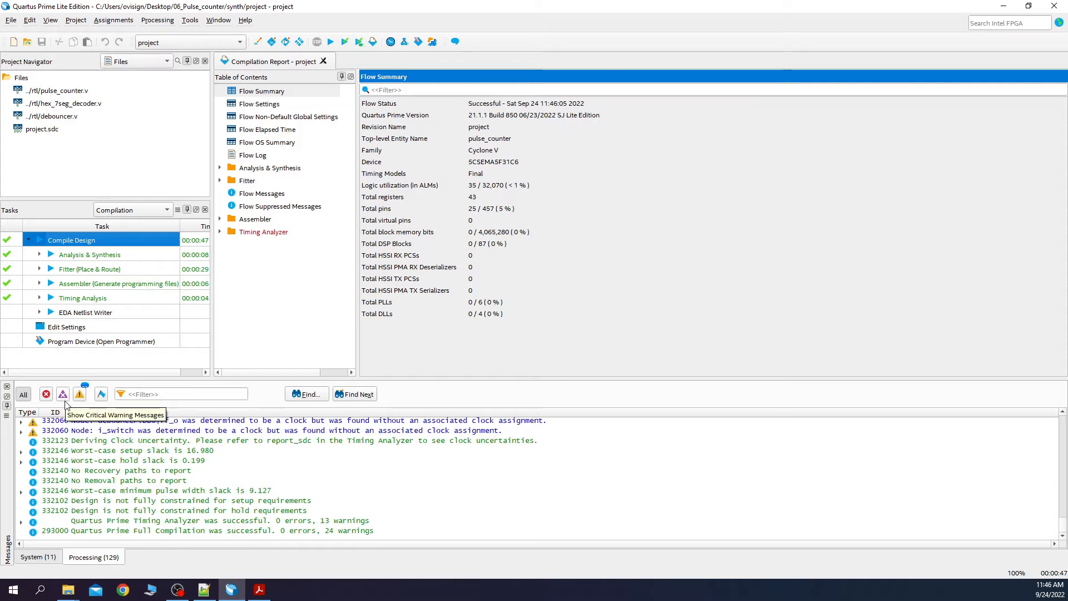
- Filter messages to critical warnings about nodes lacking clock assignments
click(79, 394)
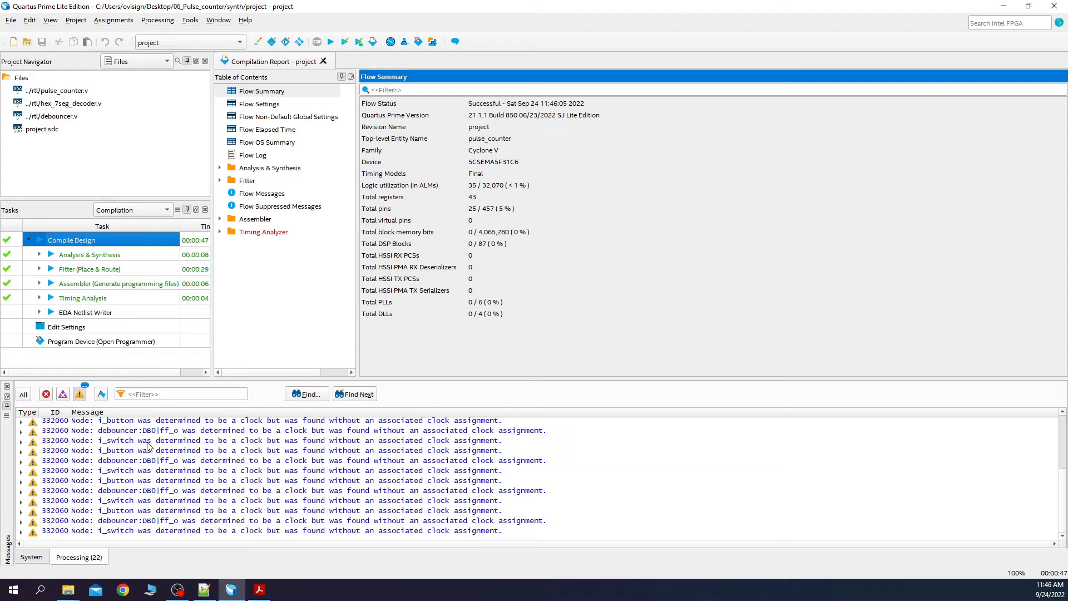
mouse_move(343, 450)
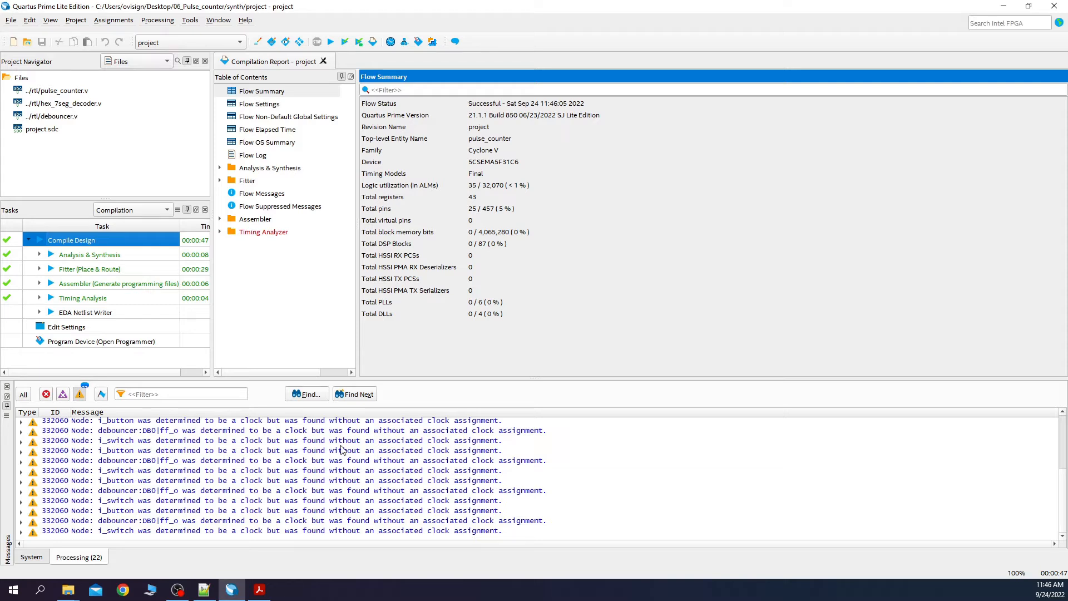
mouse_move(423, 443)
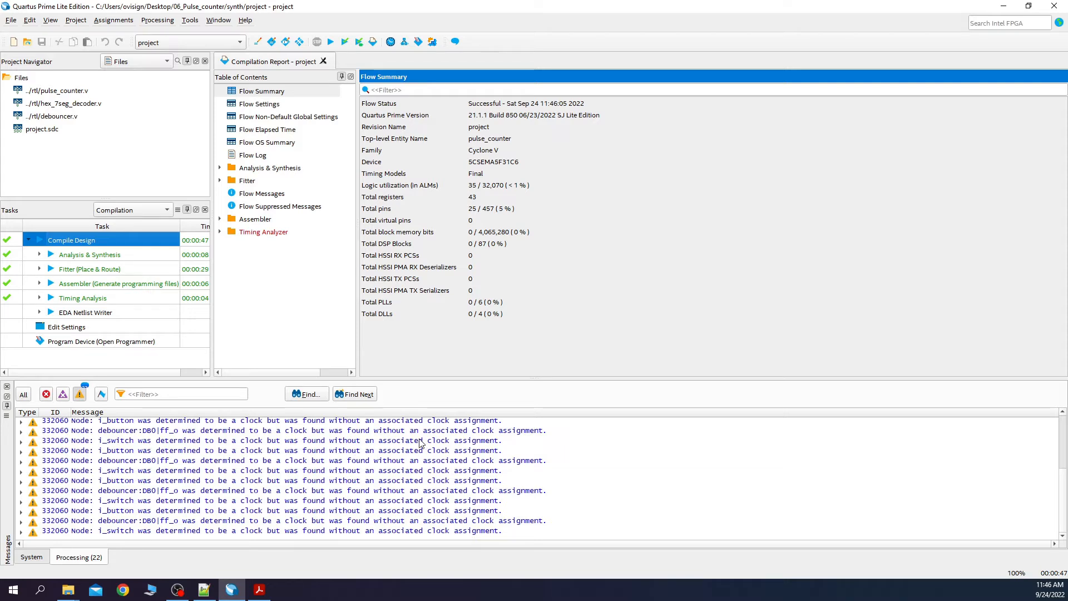
mouse_move(223, 444)
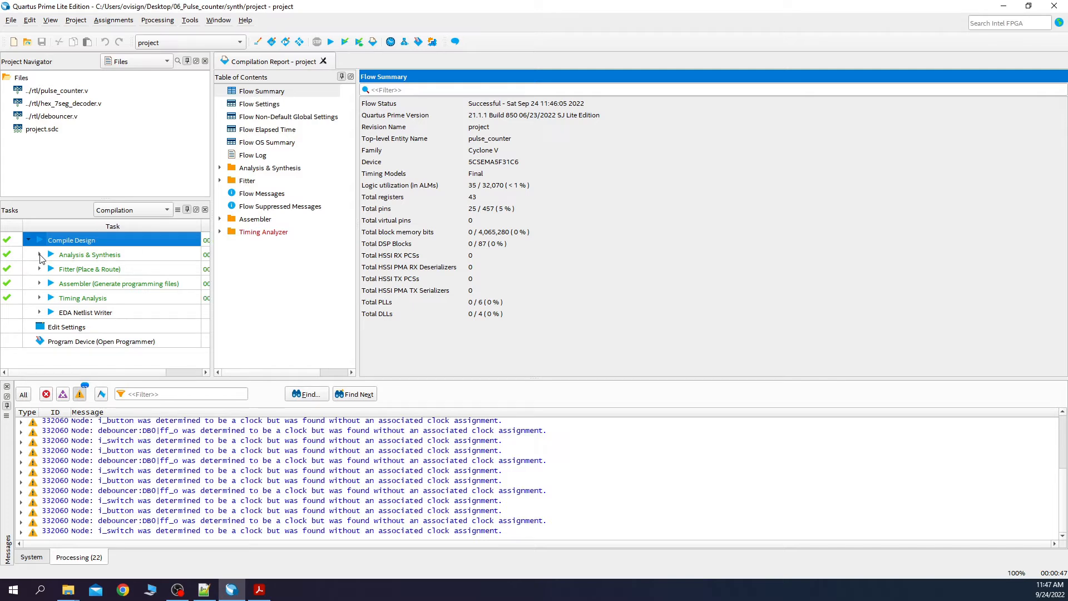
- Expand Analysis & Synthesis in the Tasks pane to show the Netlist Viewers
click(40, 254)
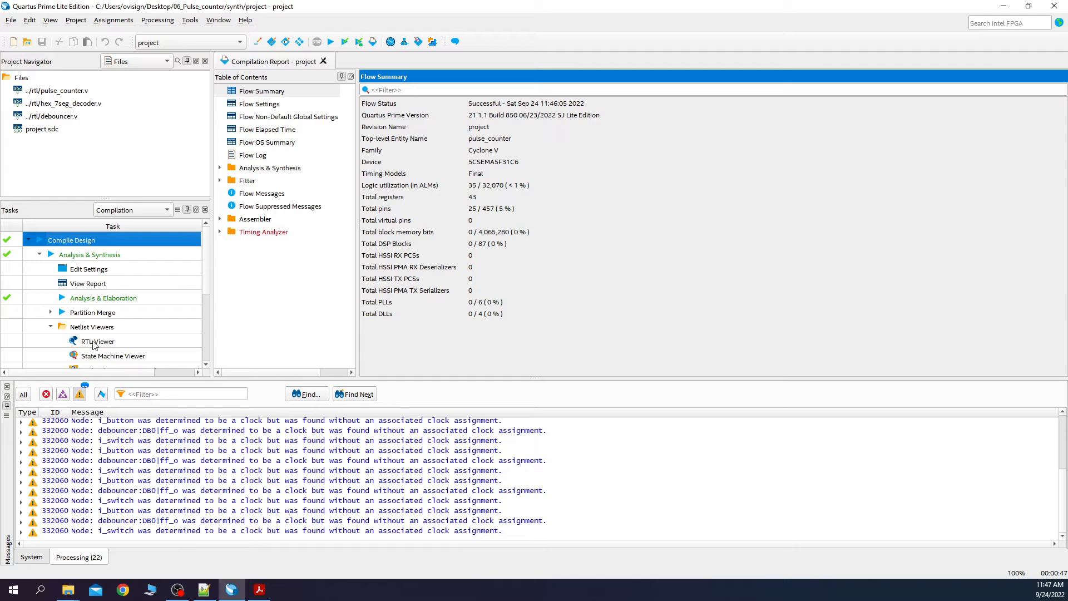
mouse_move(117, 344)
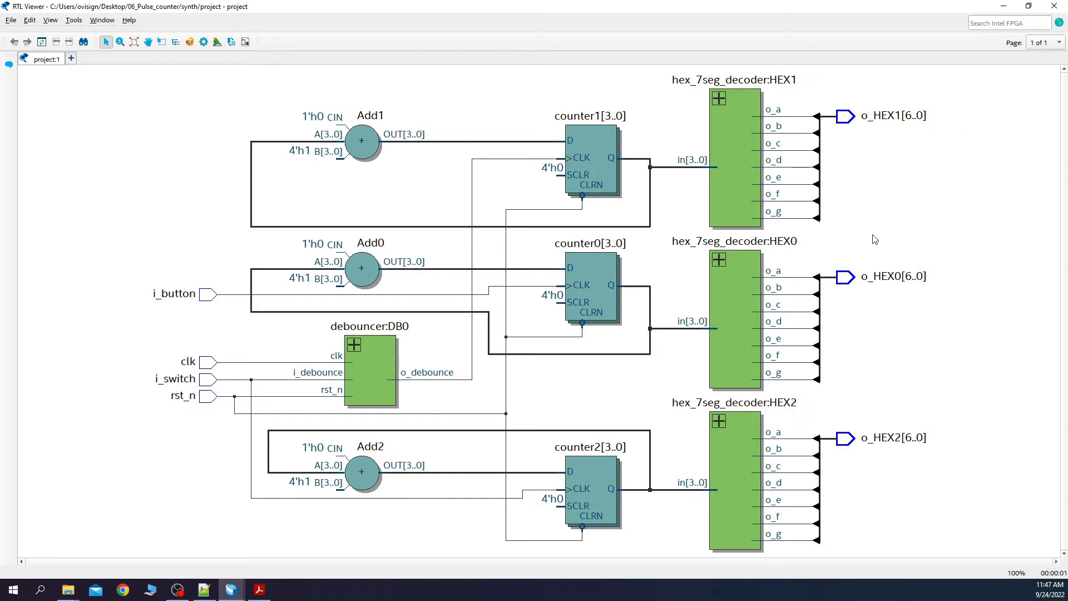
mouse_move(512, 291)
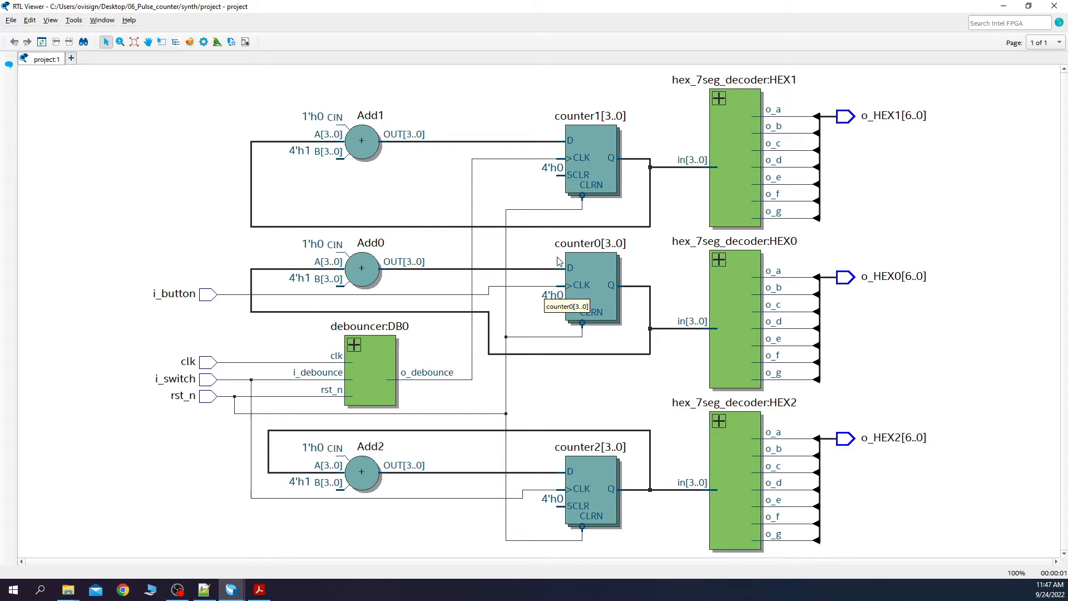
mouse_move(585, 227)
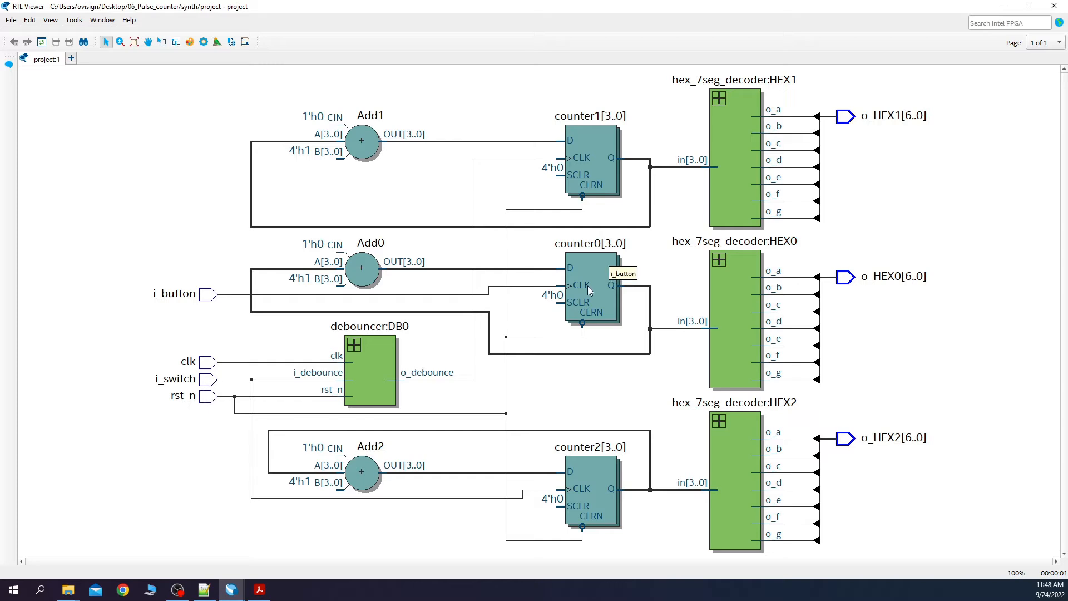
mouse_move(436, 326)
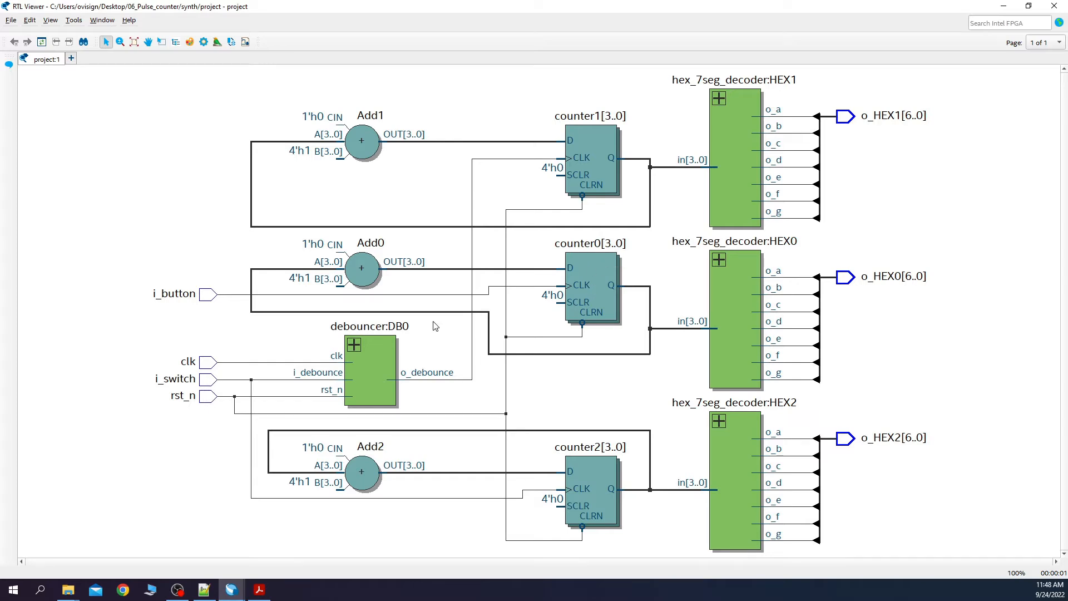
mouse_move(521, 295)
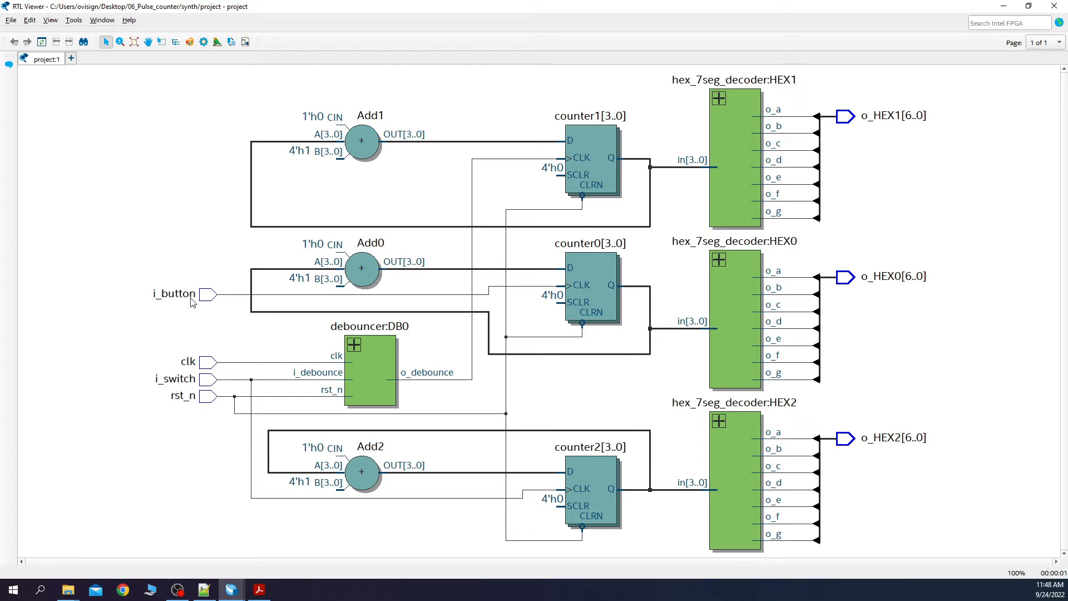
mouse_move(560, 291)
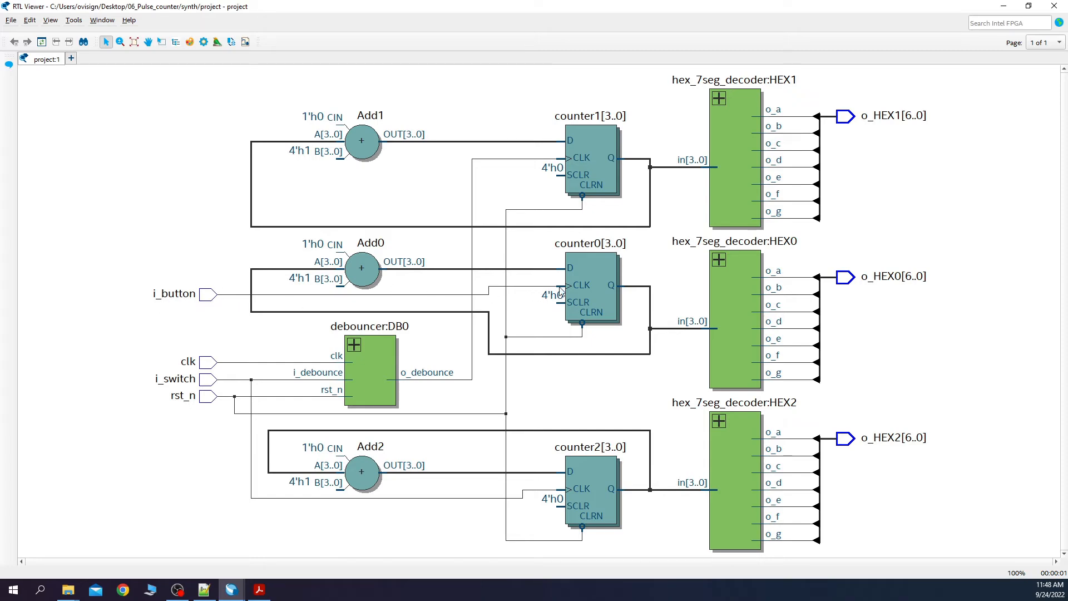
mouse_move(626, 293)
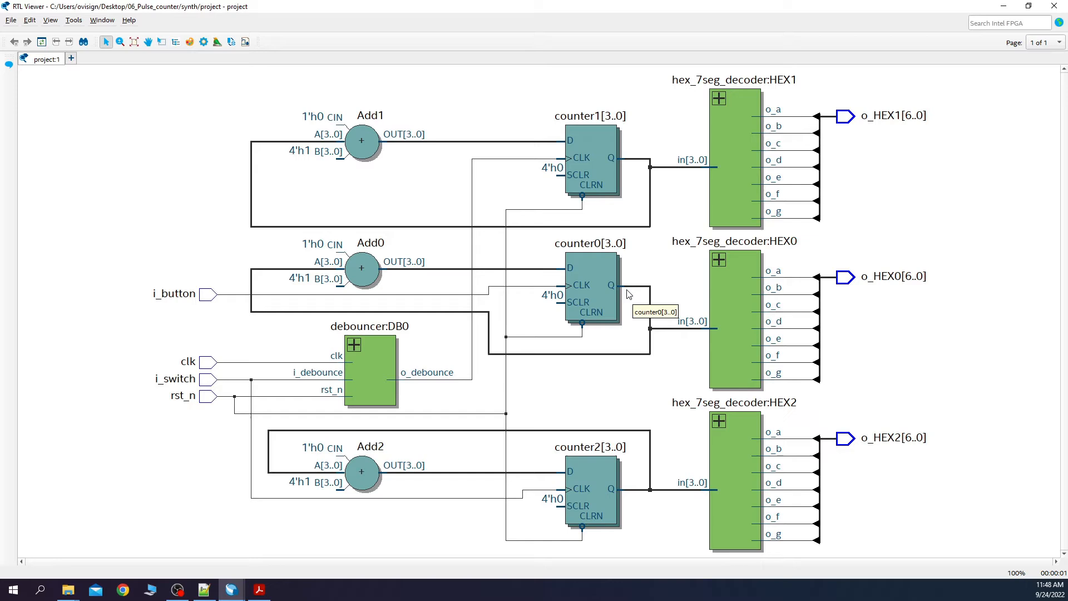
mouse_move(447, 321)
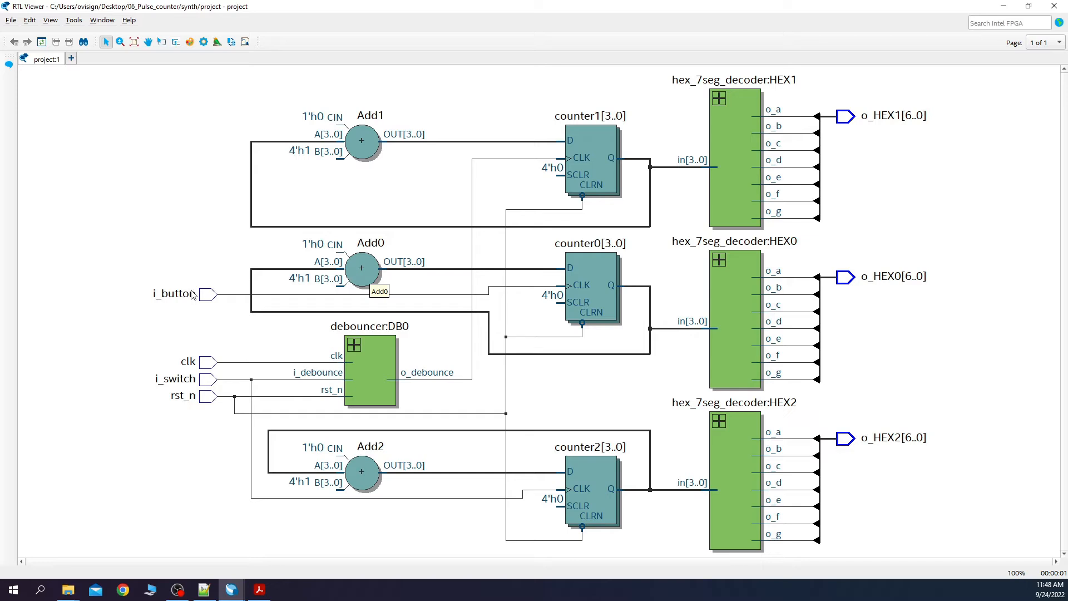
mouse_move(208, 293)
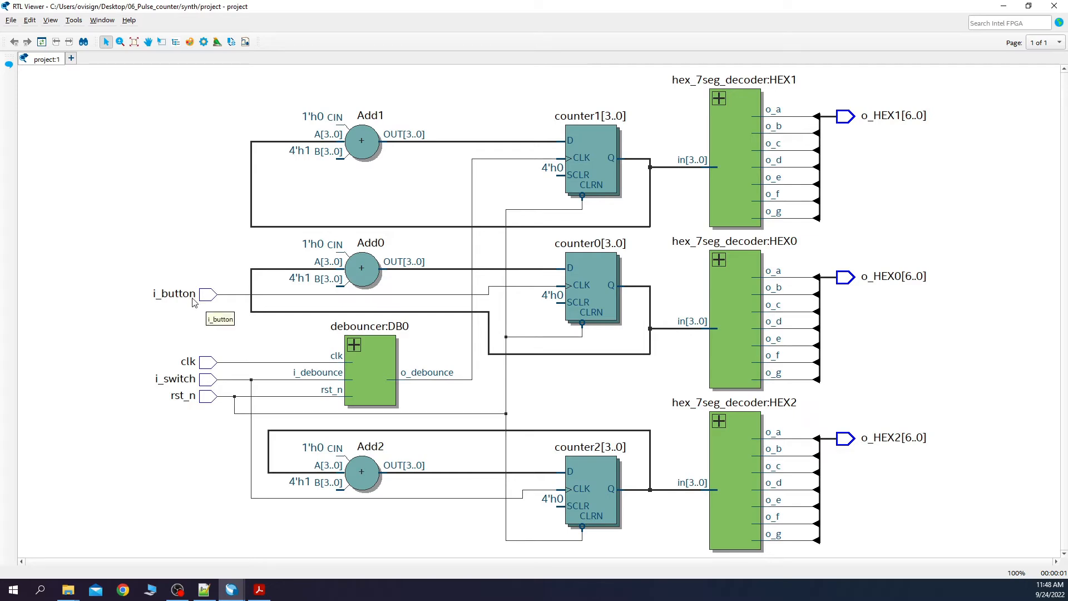
mouse_move(590, 148)
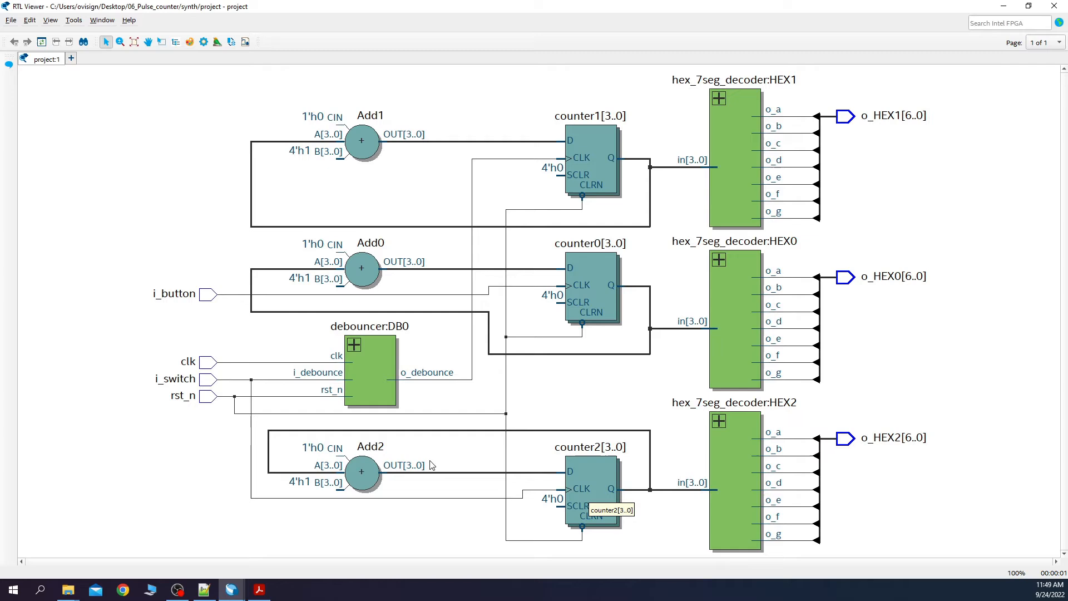
mouse_move(226, 384)
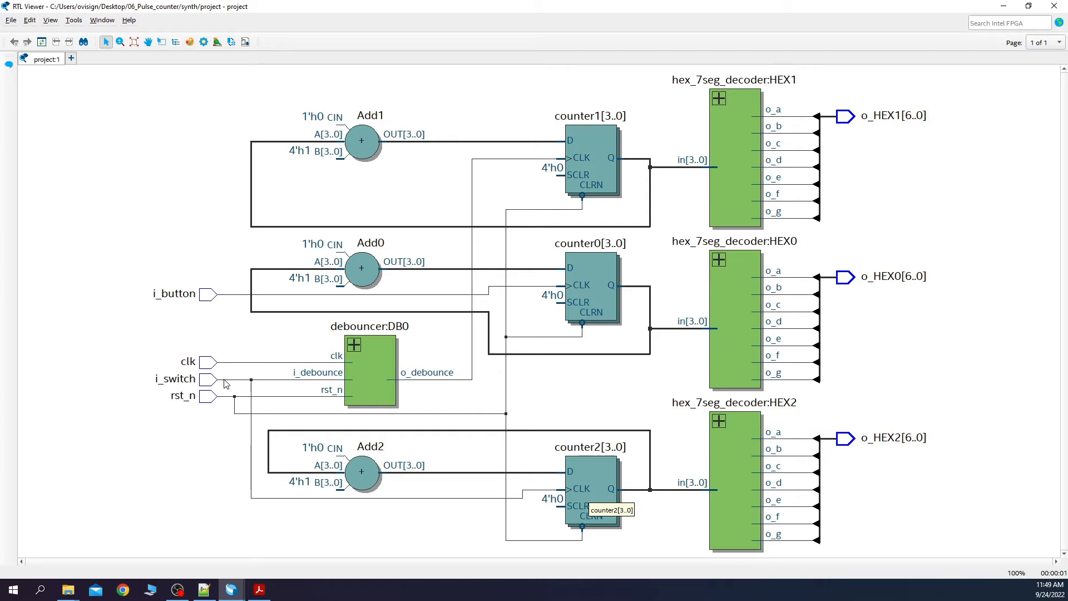
mouse_move(579, 492)
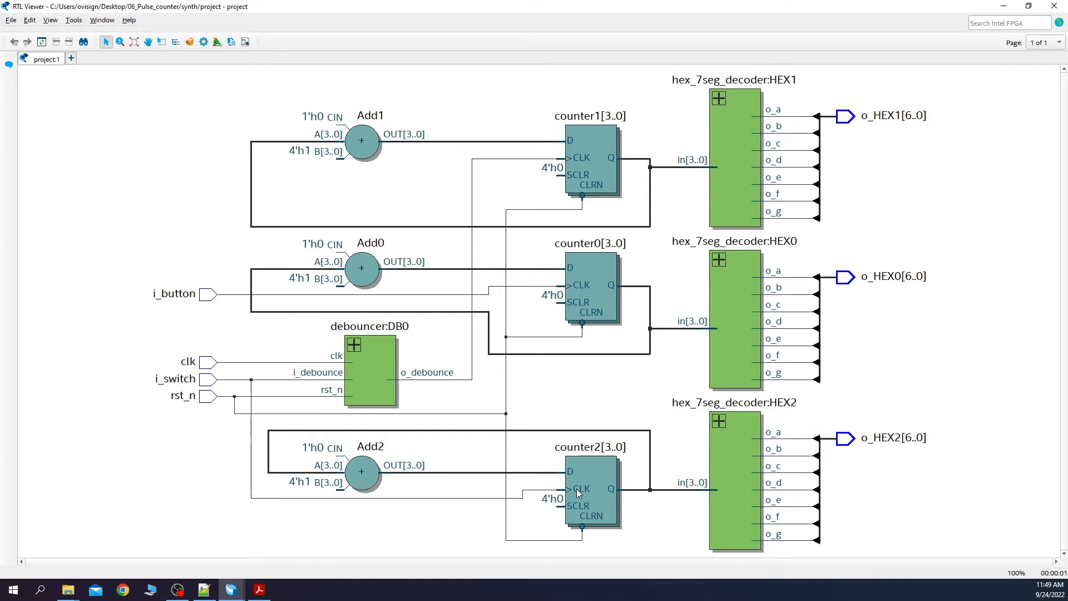
mouse_move(220, 383)
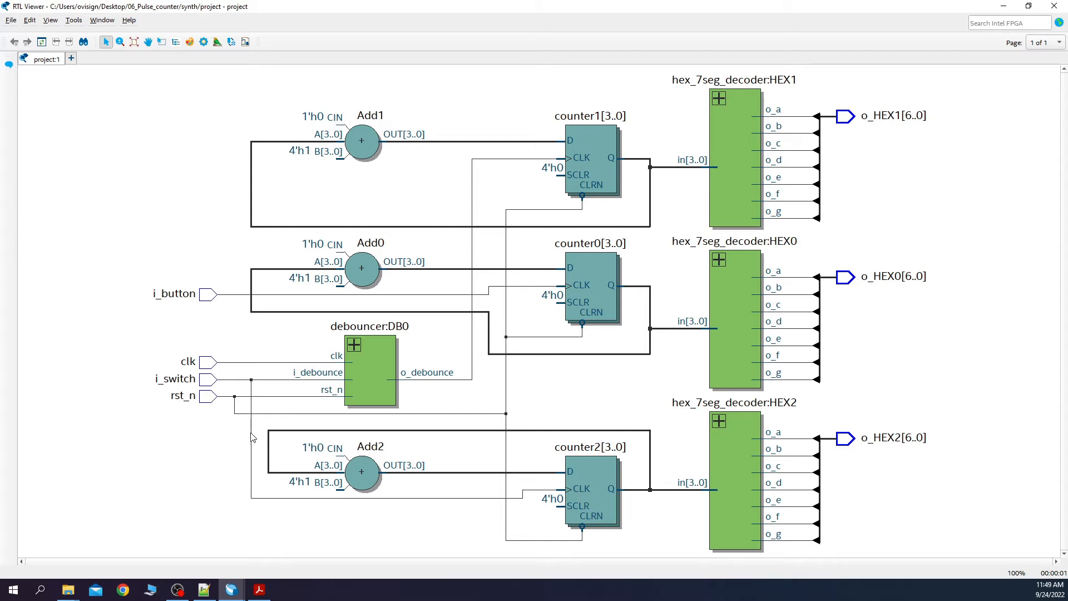
mouse_move(577, 178)
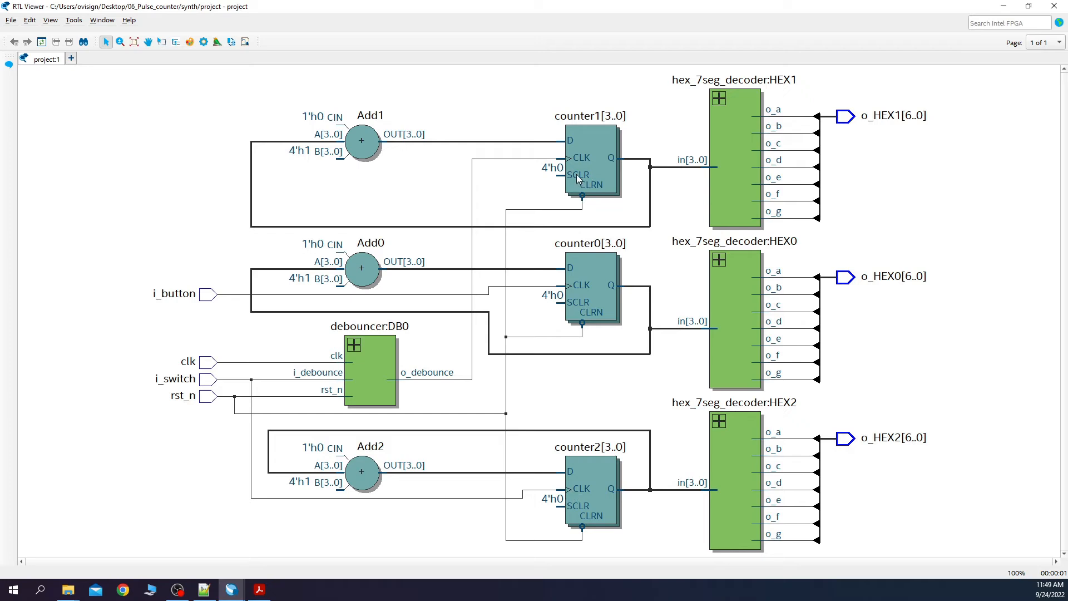
mouse_move(596, 159)
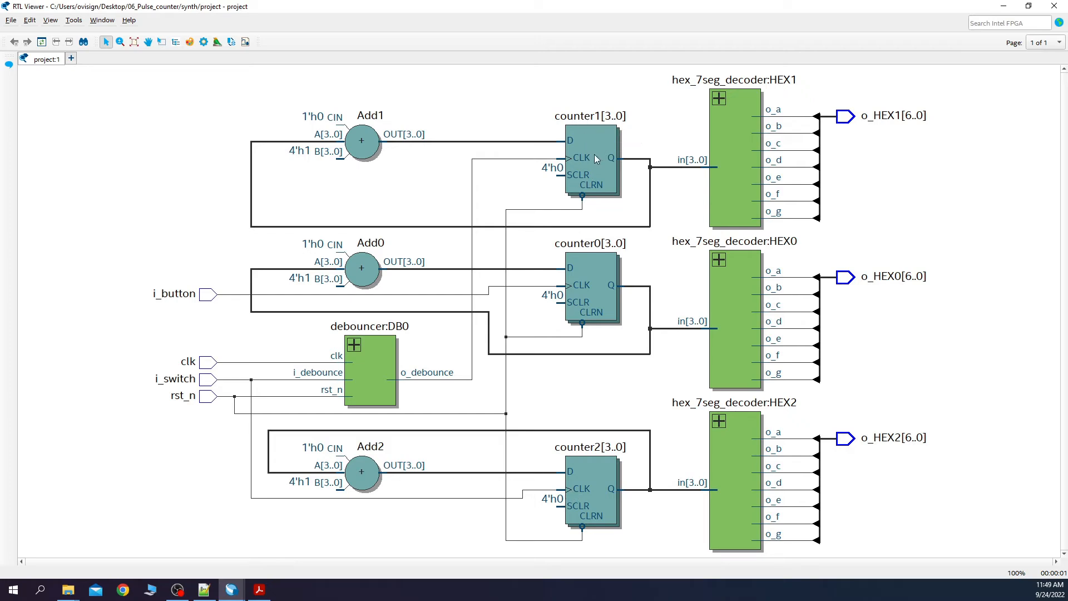
mouse_move(354, 347)
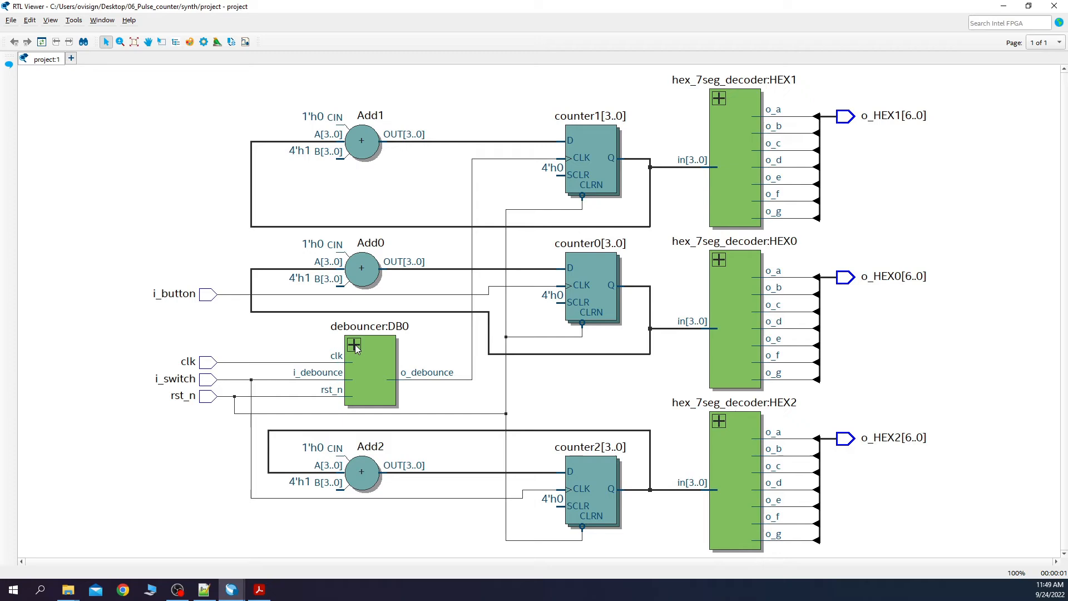
- Expand the debouncer:DB0 instance in RTL Viewer to show its internal netlist
click(354, 344)
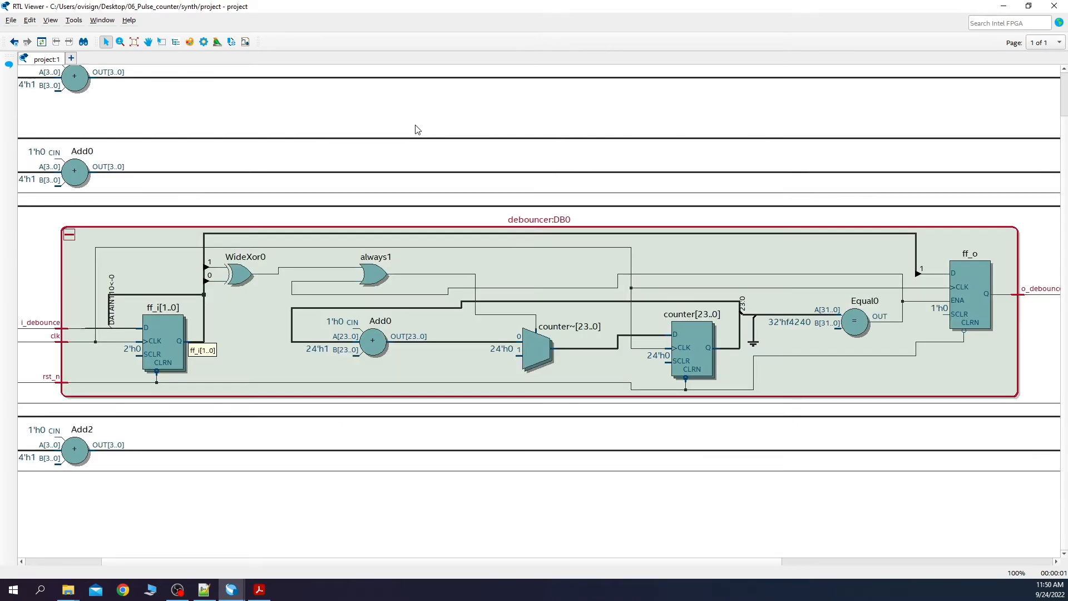
mouse_move(265, 345)
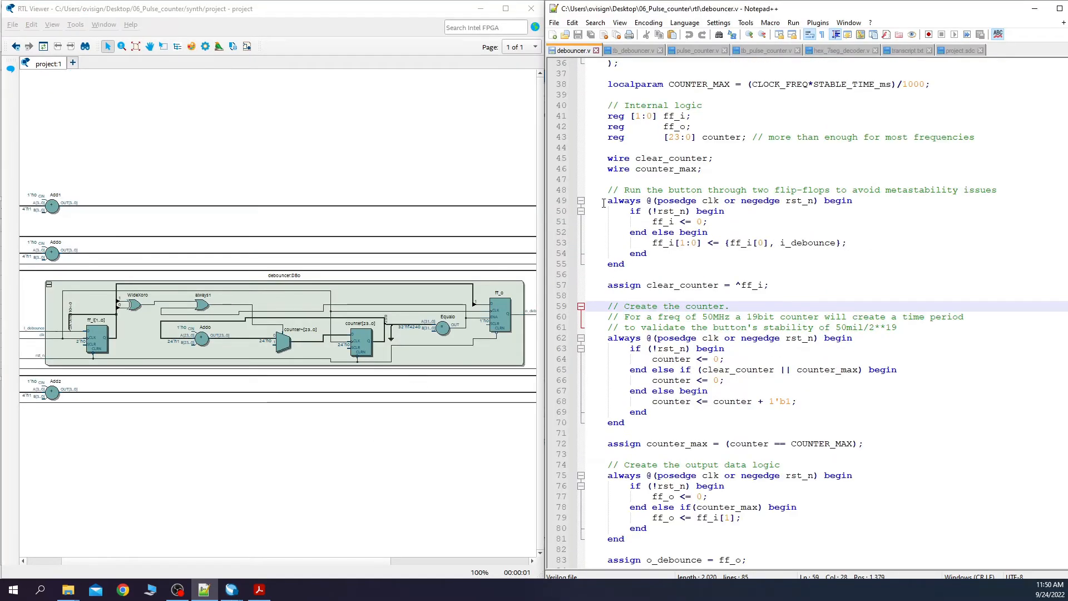
drag(607, 200, 632, 265)
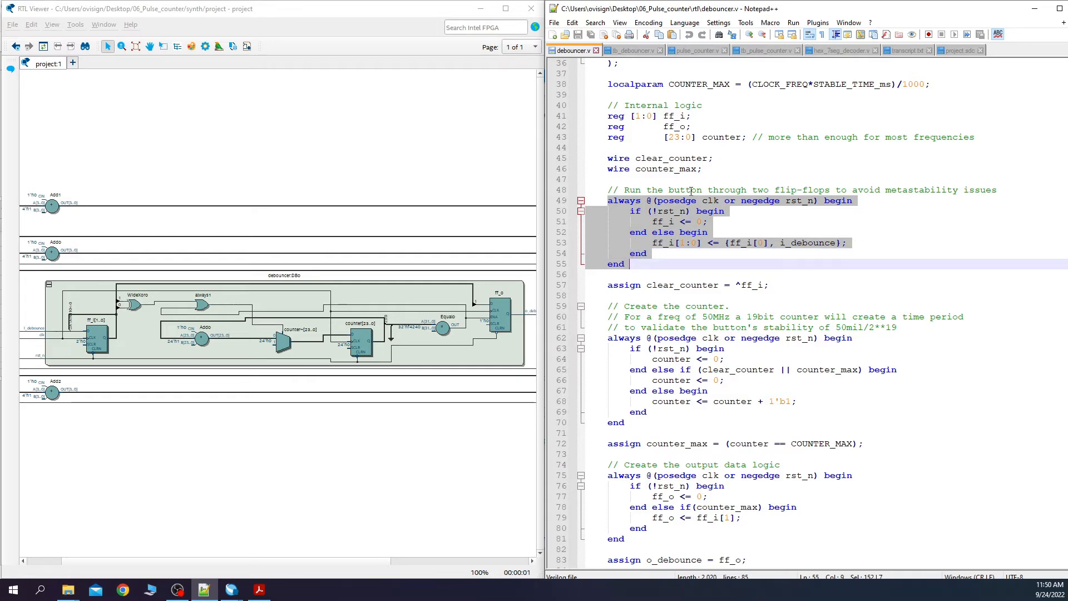
double_click(682, 253)
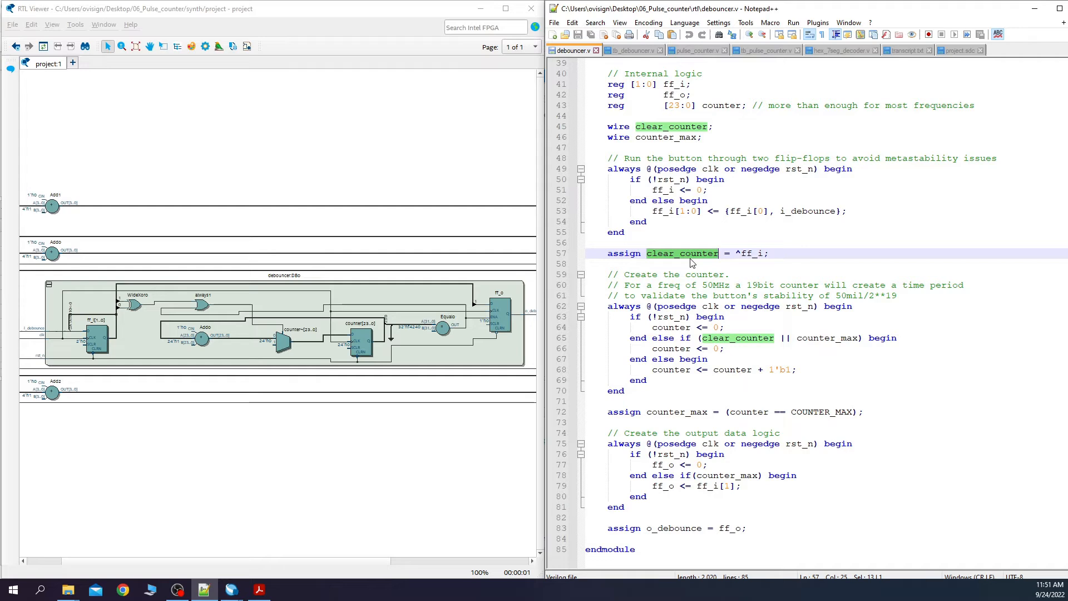
mouse_move(131, 312)
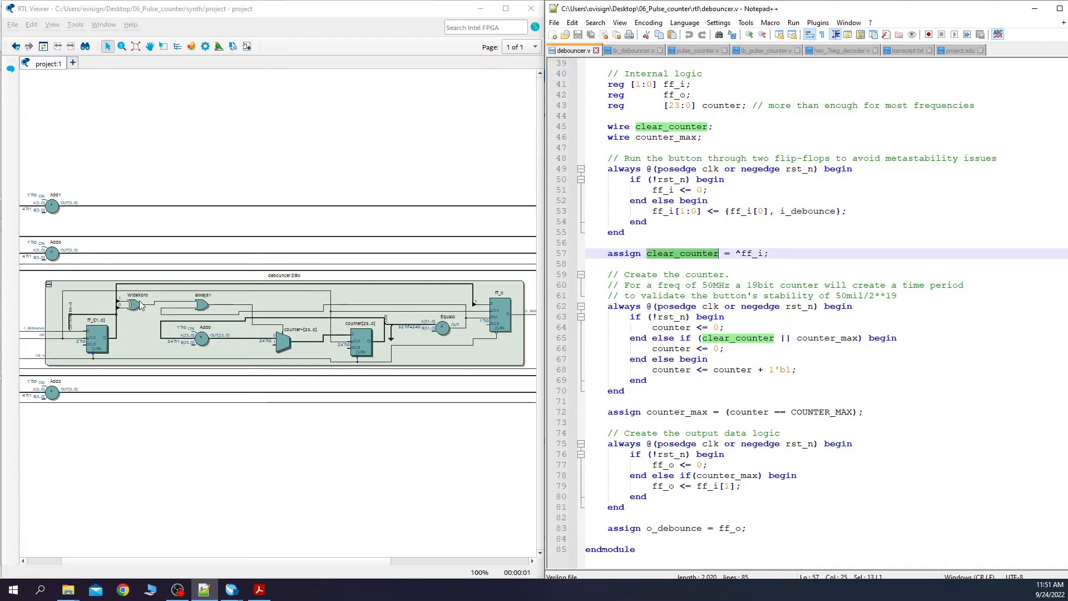
mouse_move(99, 333)
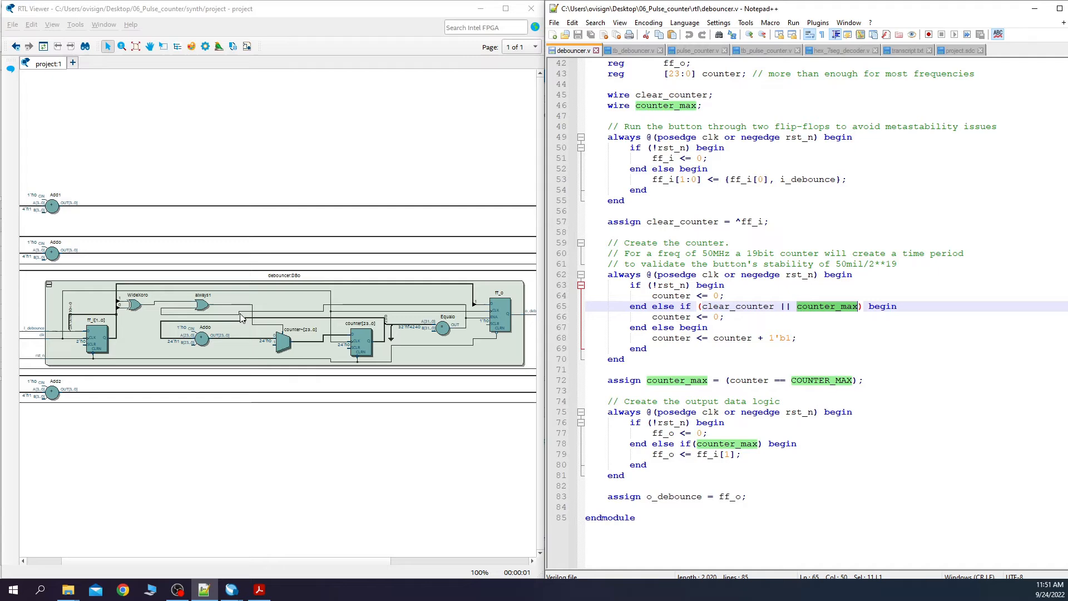
scroll(down, 3)
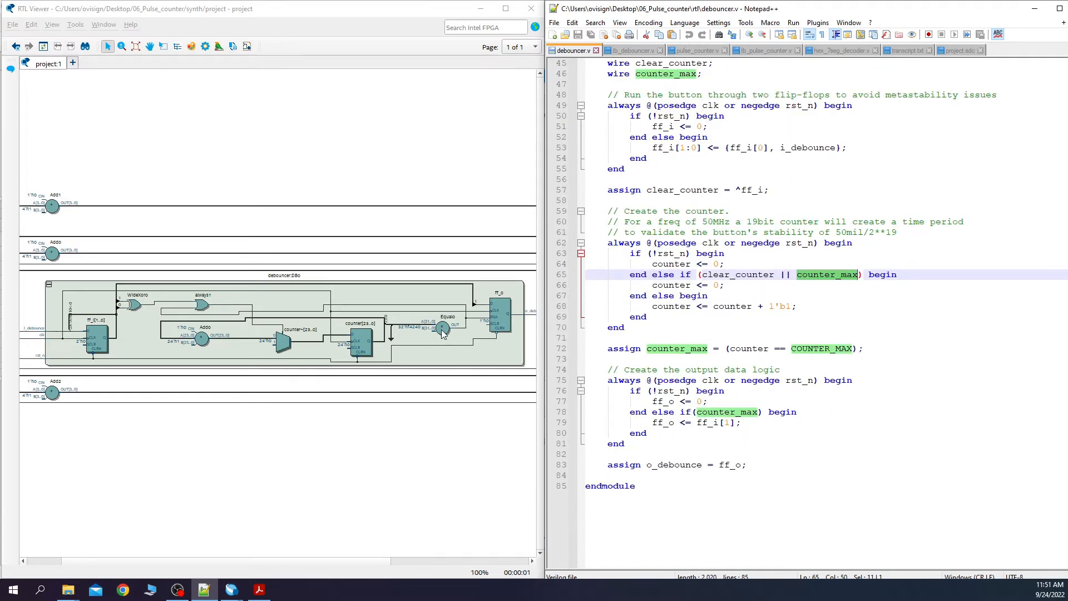
mouse_move(201, 307)
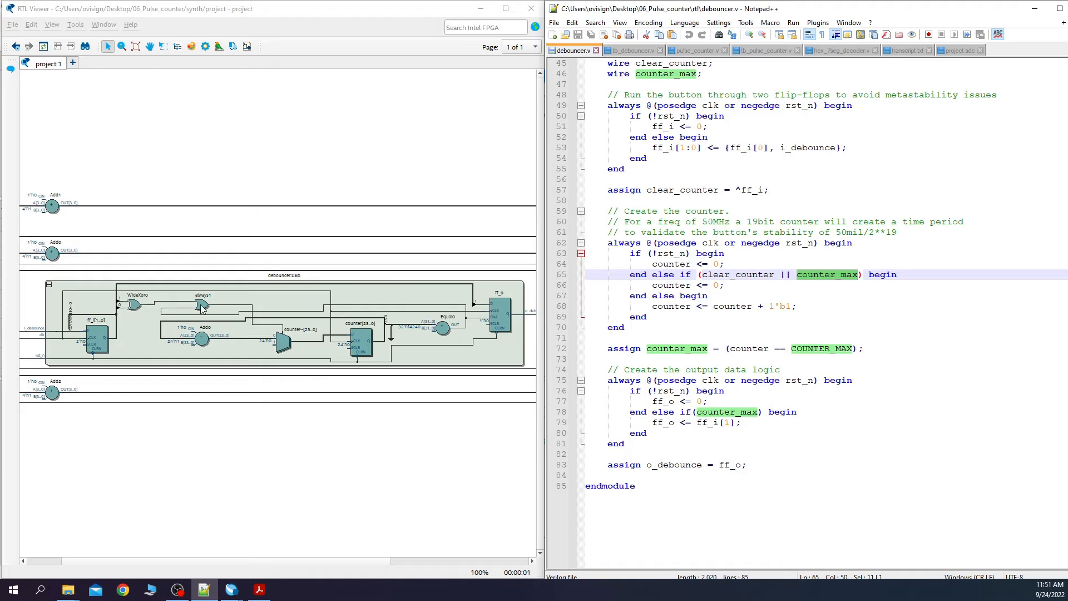
mouse_move(371, 343)
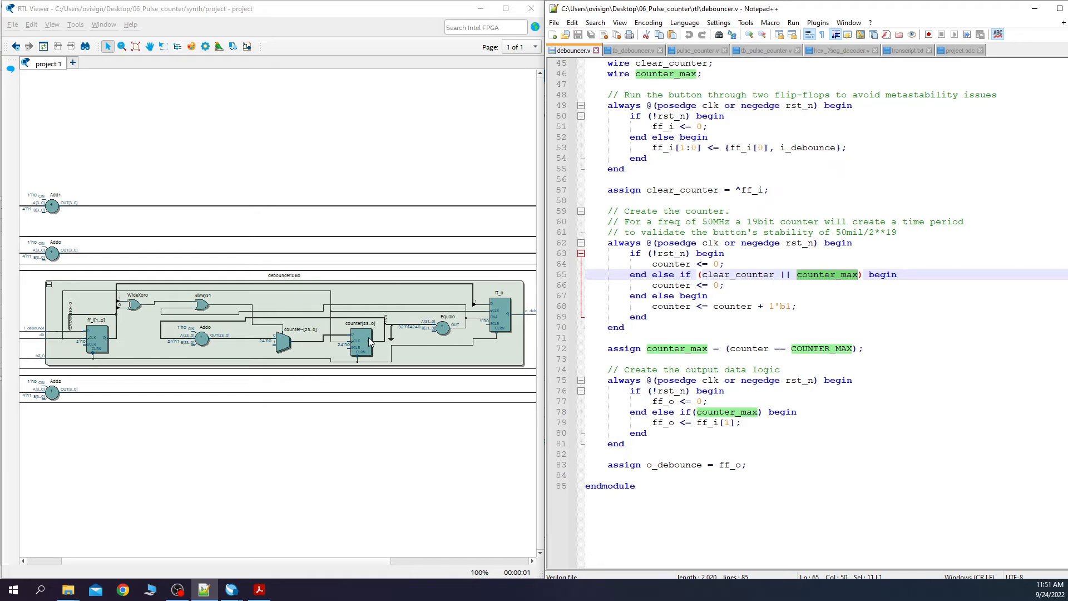
scroll(down, 3)
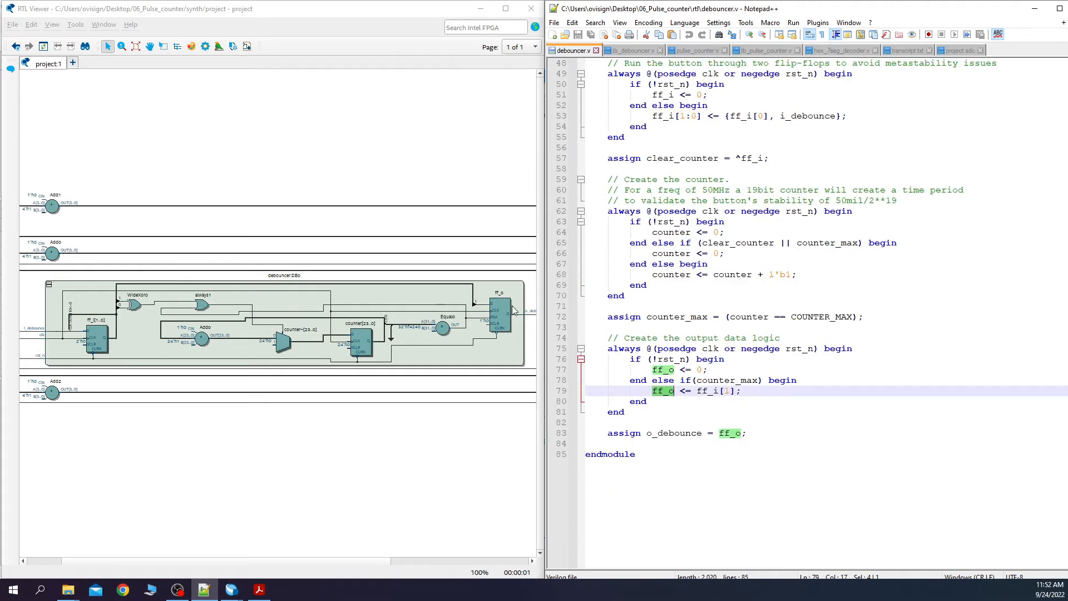
mouse_move(510, 303)
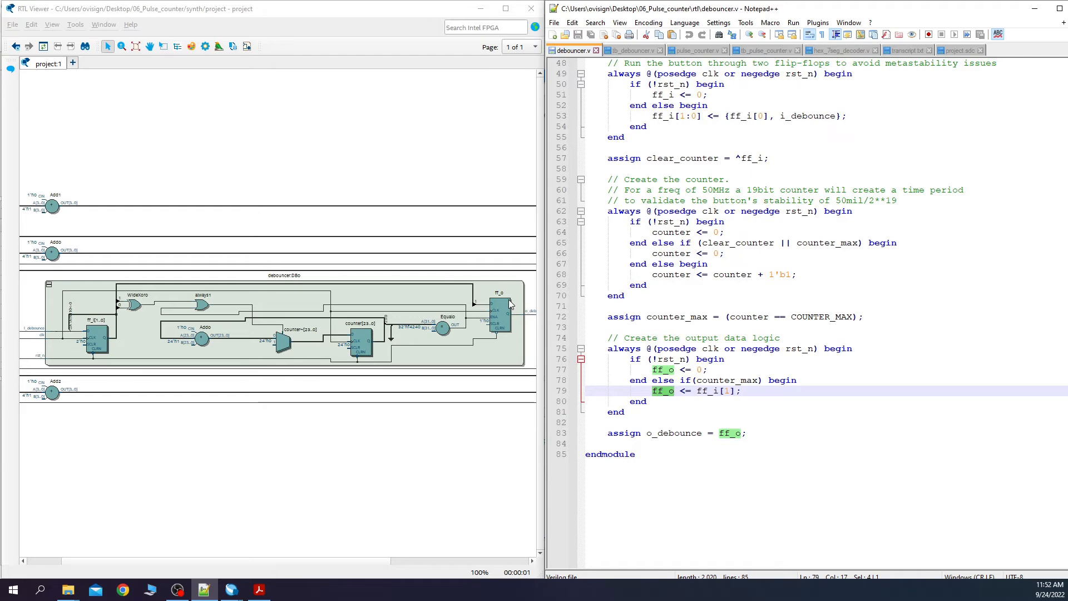
click(693, 50)
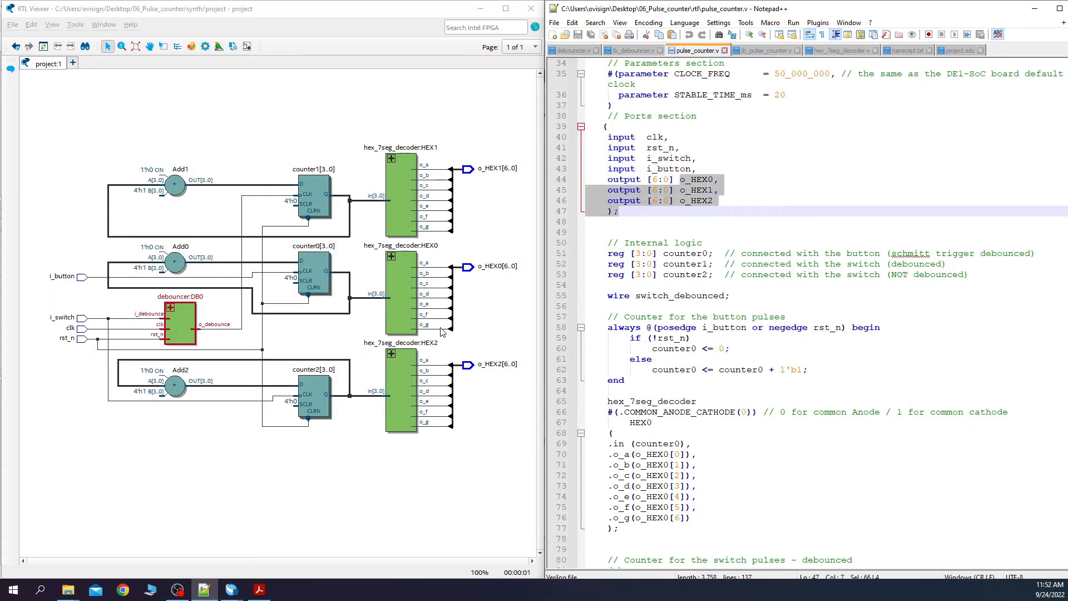
- Scroll through pulse_counter.v past the debouncer and hex_7seg_decoder instantiations
scroll(down, 3)
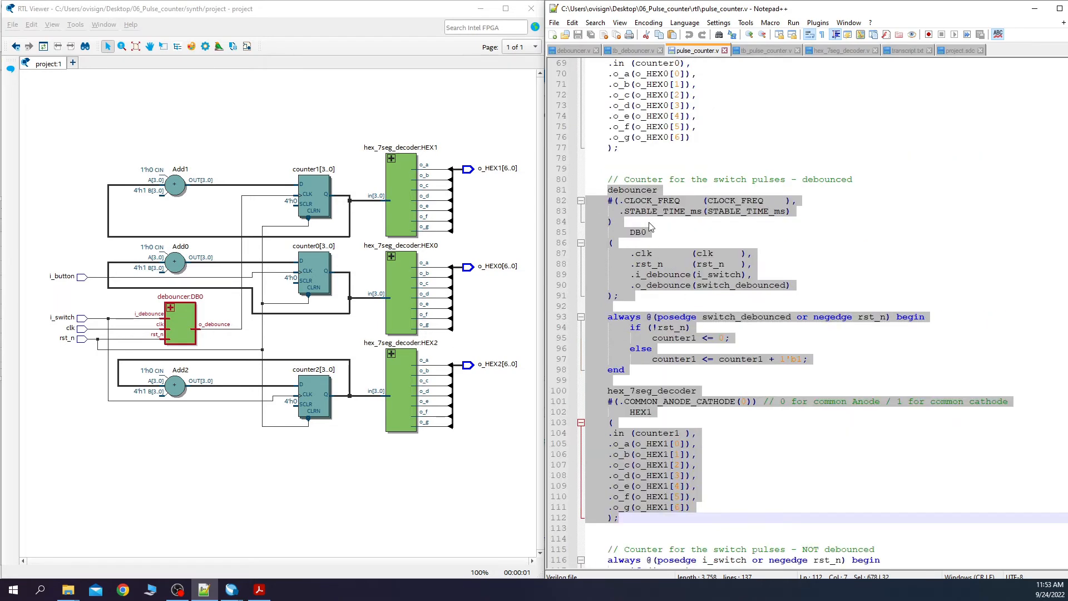
mouse_move(90, 329)
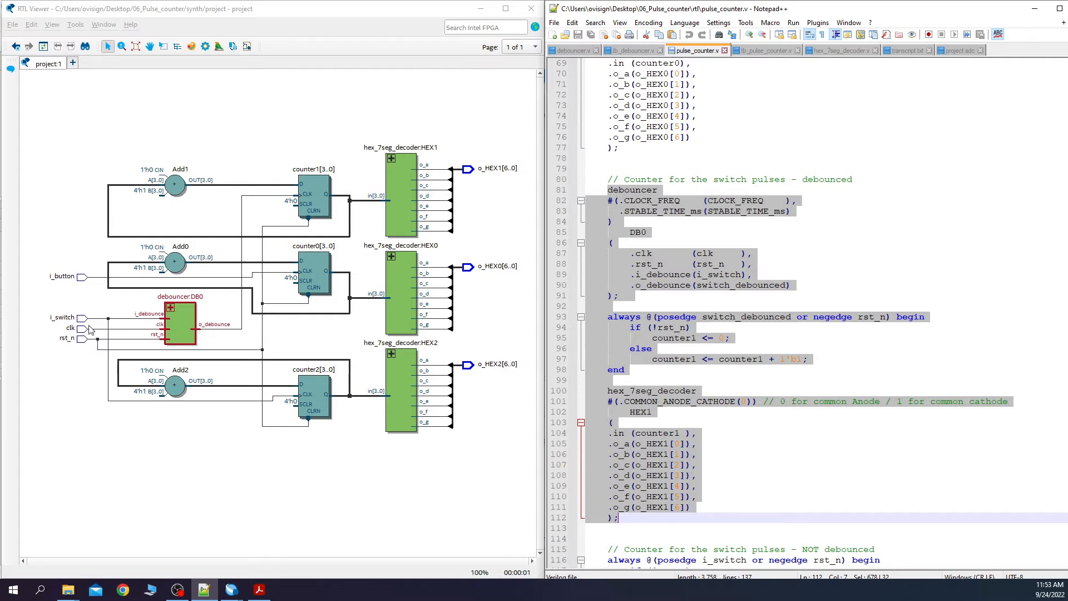
mouse_move(731, 415)
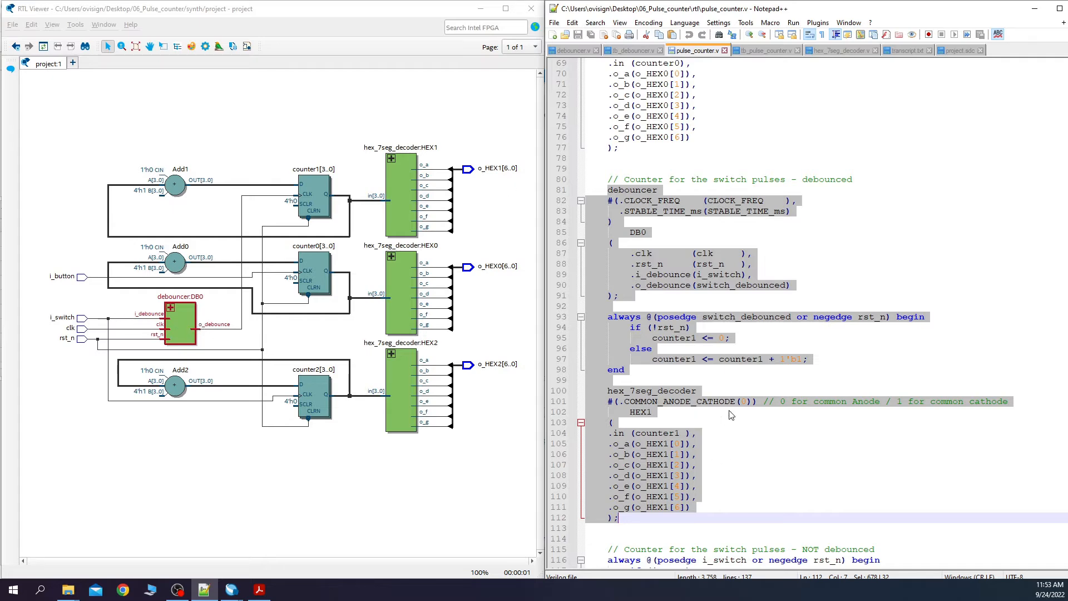
scroll(down, 3)
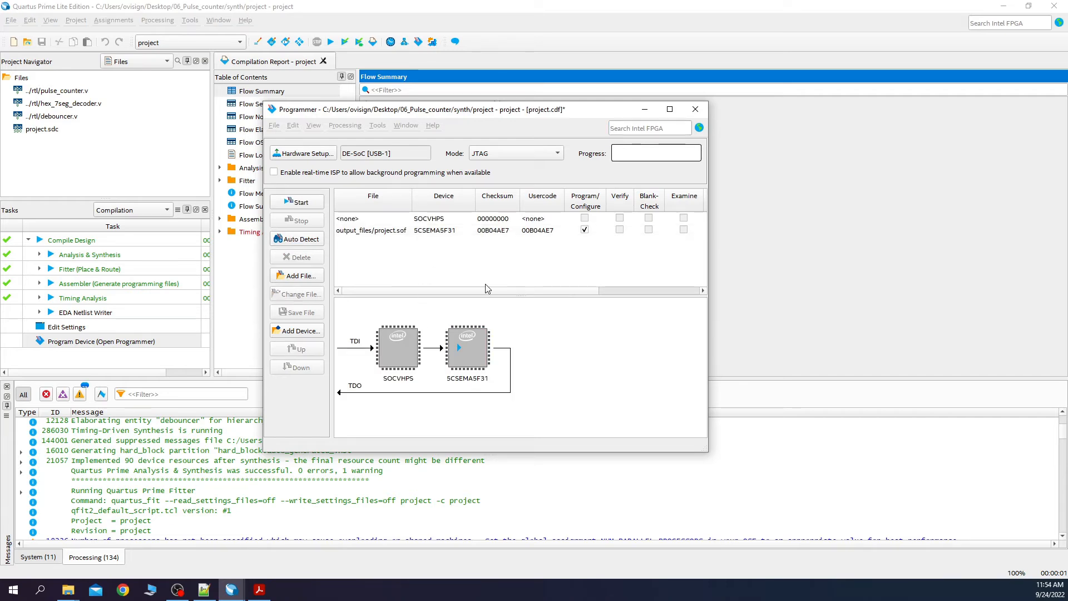
- Select the 5CSEMA5F31 entry with output_files/project.sof in the Programmer
click(466, 347)
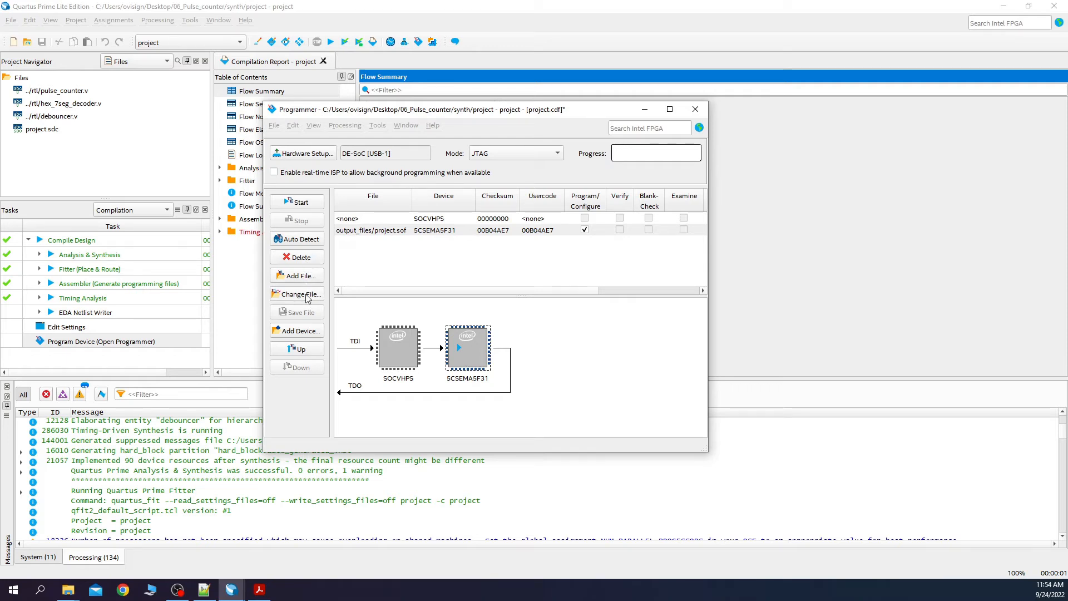
- Re-select output_files/project.sof as the programming file for the 5CSEMA5F31 device
click(296, 294)
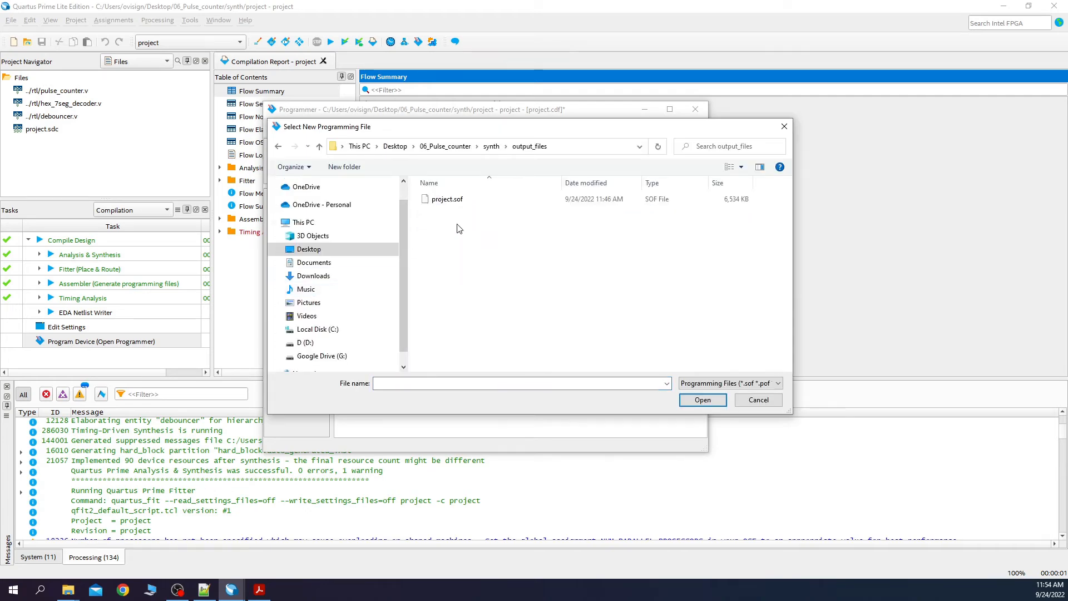
click(447, 198)
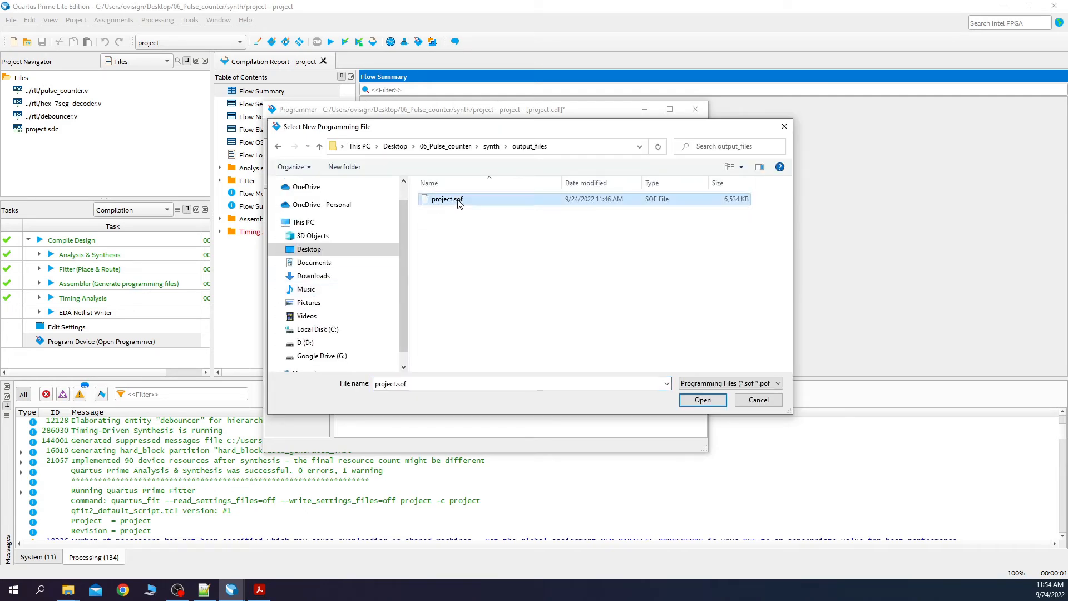
click(703, 399)
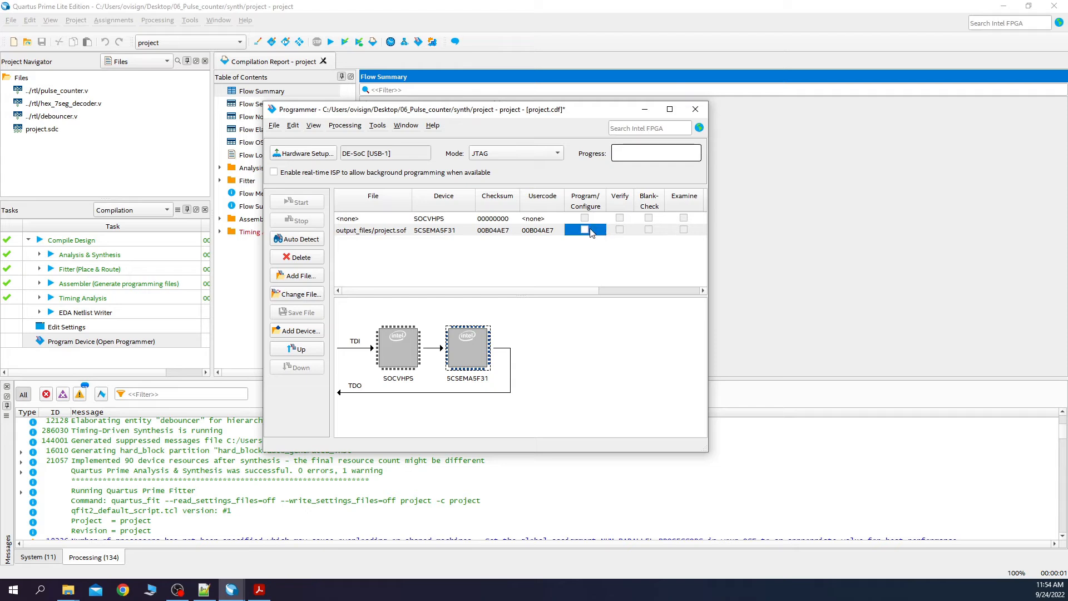